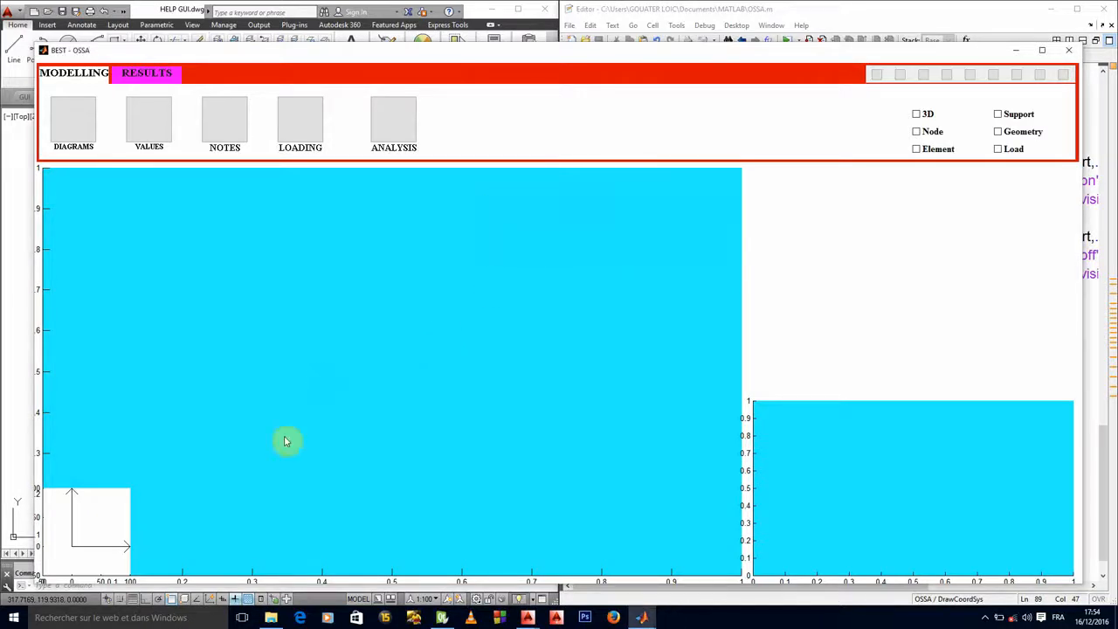
pyautogui.moveTo(98, 565)
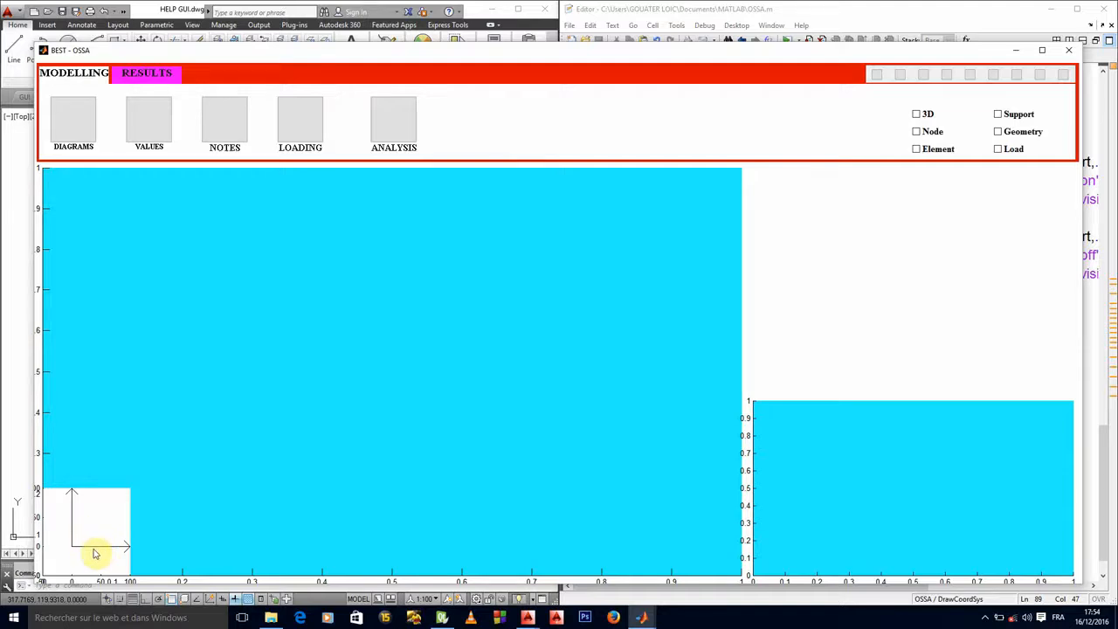
pyautogui.moveTo(82, 517)
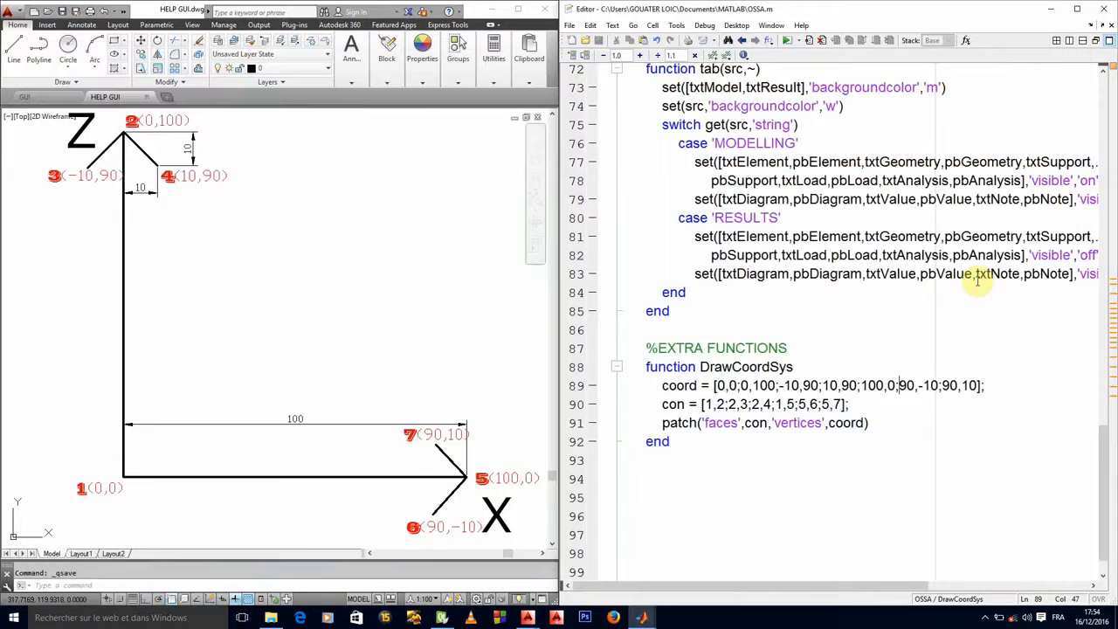
# Step: Add 'linewidth',3 after coord in the DrawCoordSys patch call on line 91
pyautogui.click(866, 423)
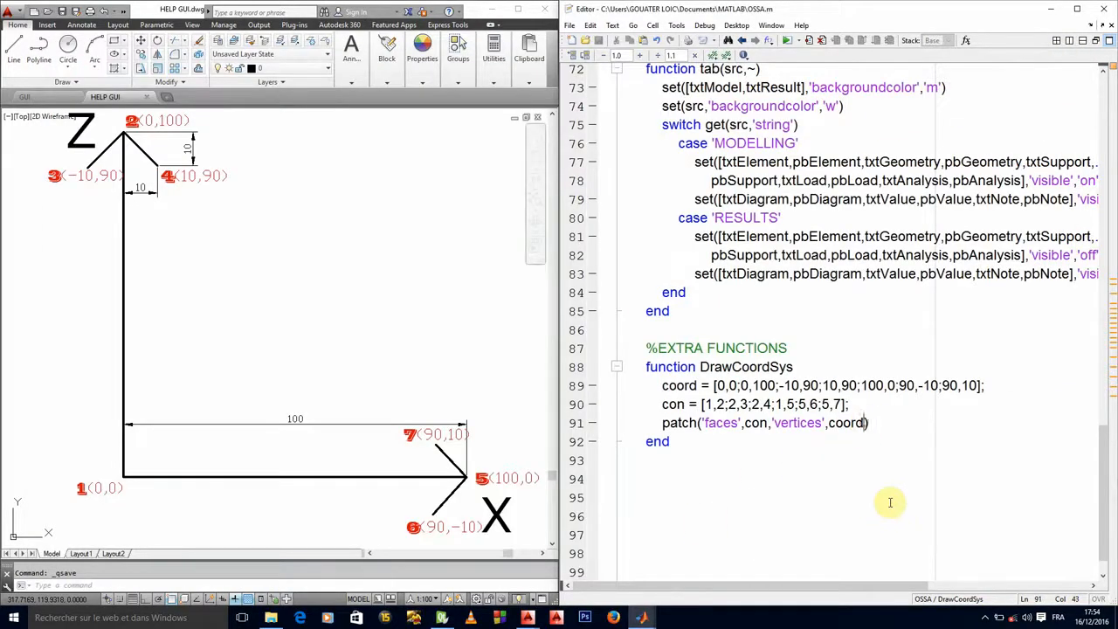
pyautogui.write(",'")
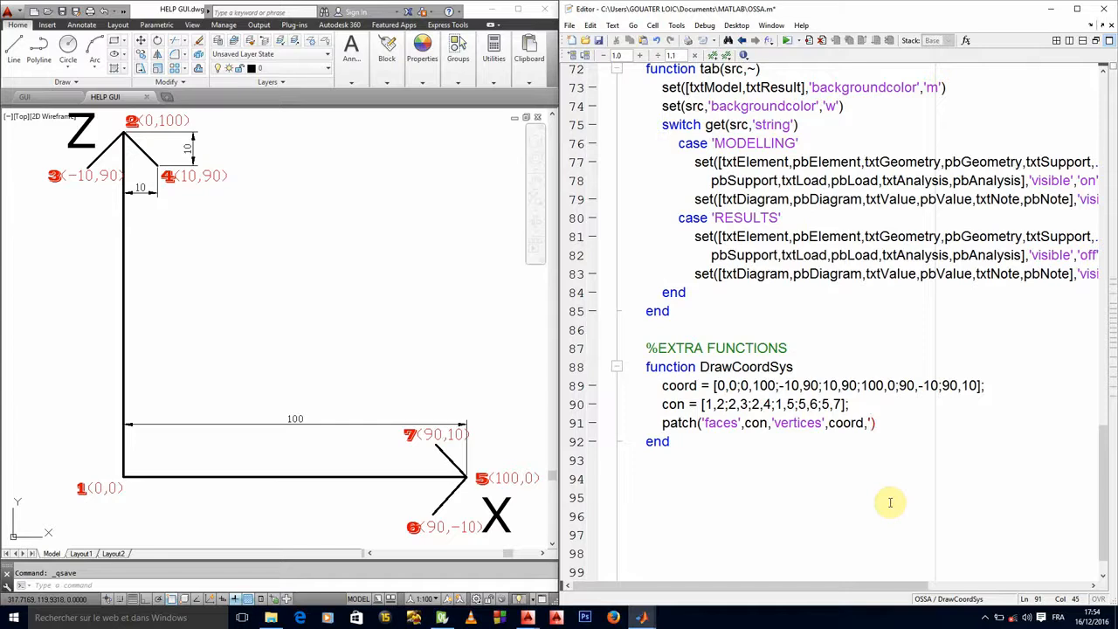
pyautogui.write('l')
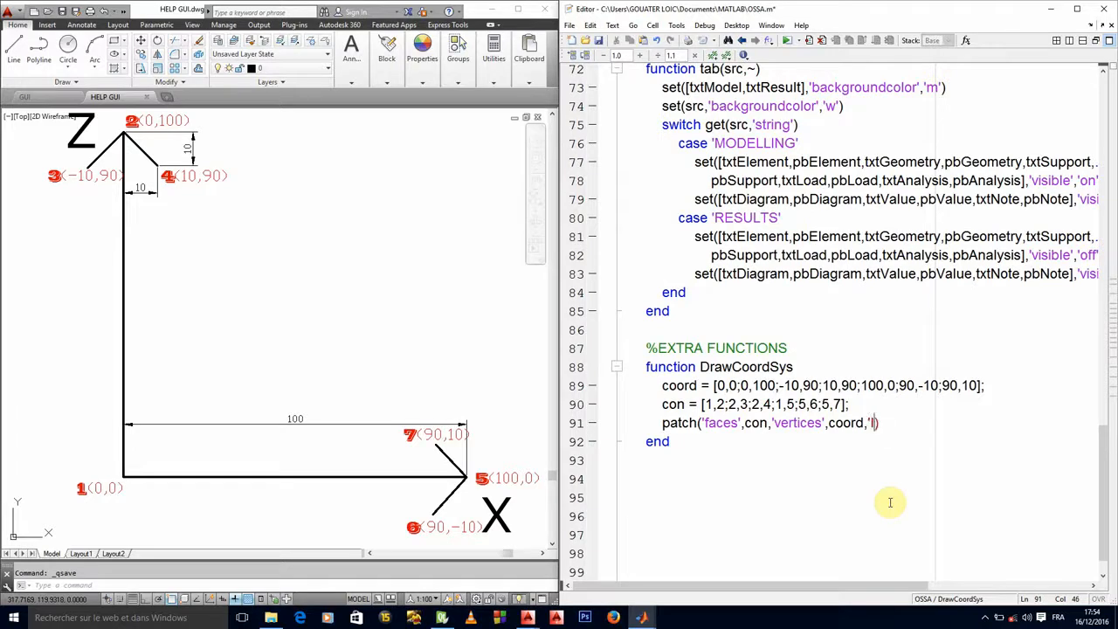
pyautogui.write('inewidth')
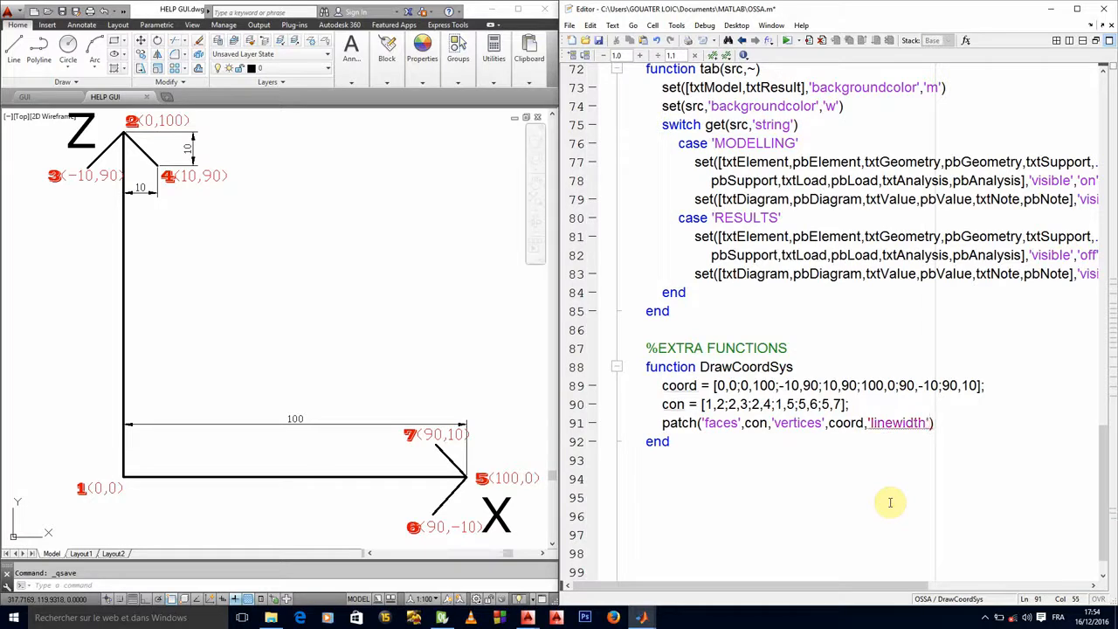
pyautogui.write(',')
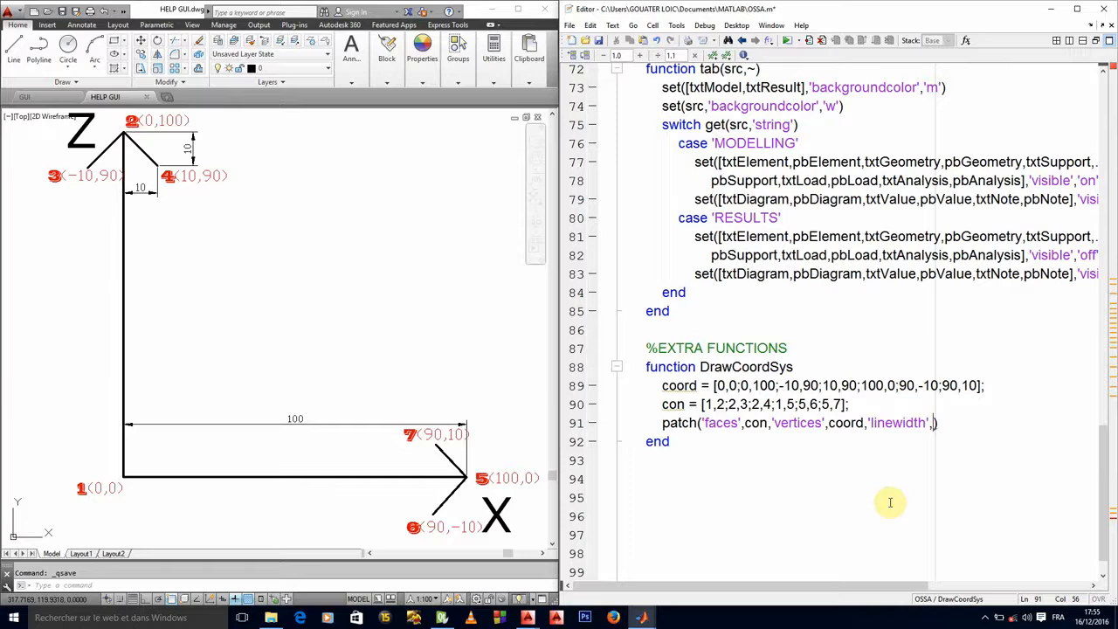
pyautogui.write('3')
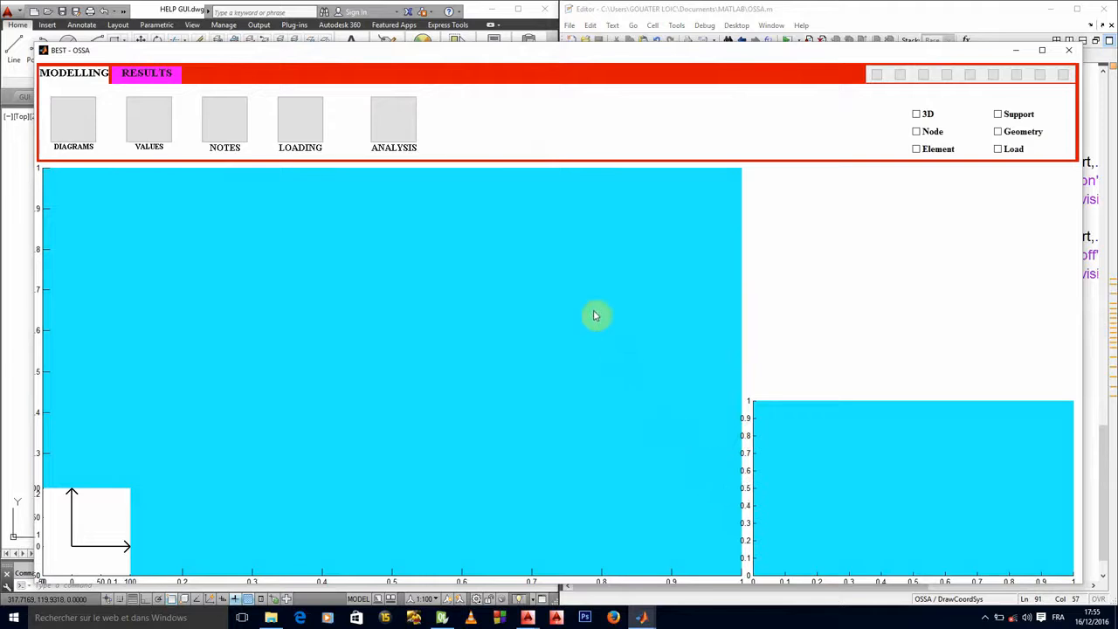
pyautogui.moveTo(98, 514)
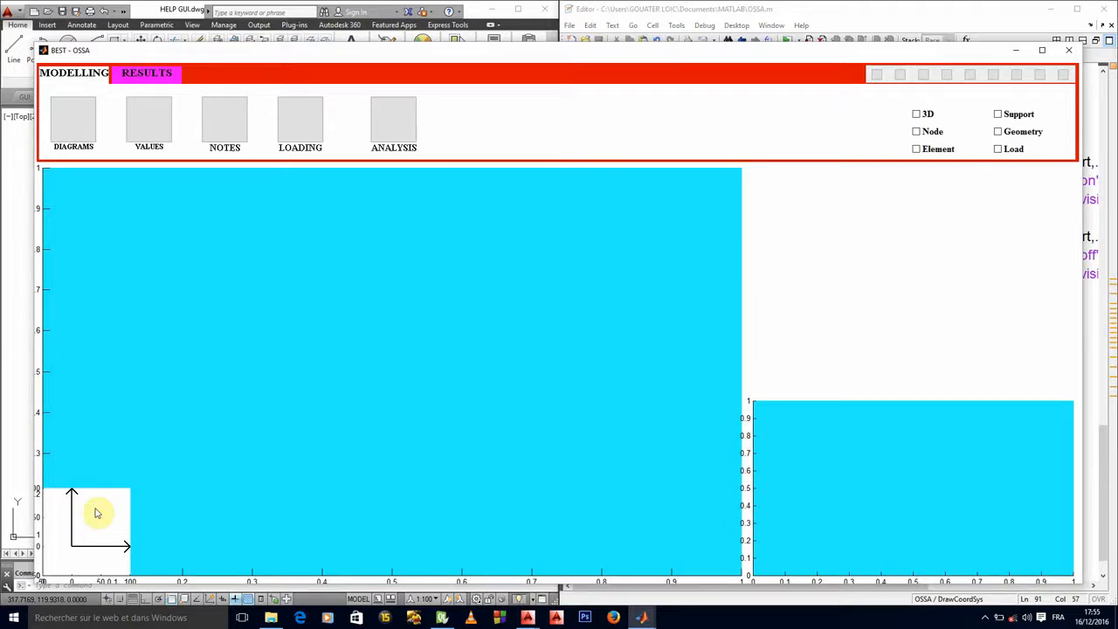
pyautogui.moveTo(104, 533)
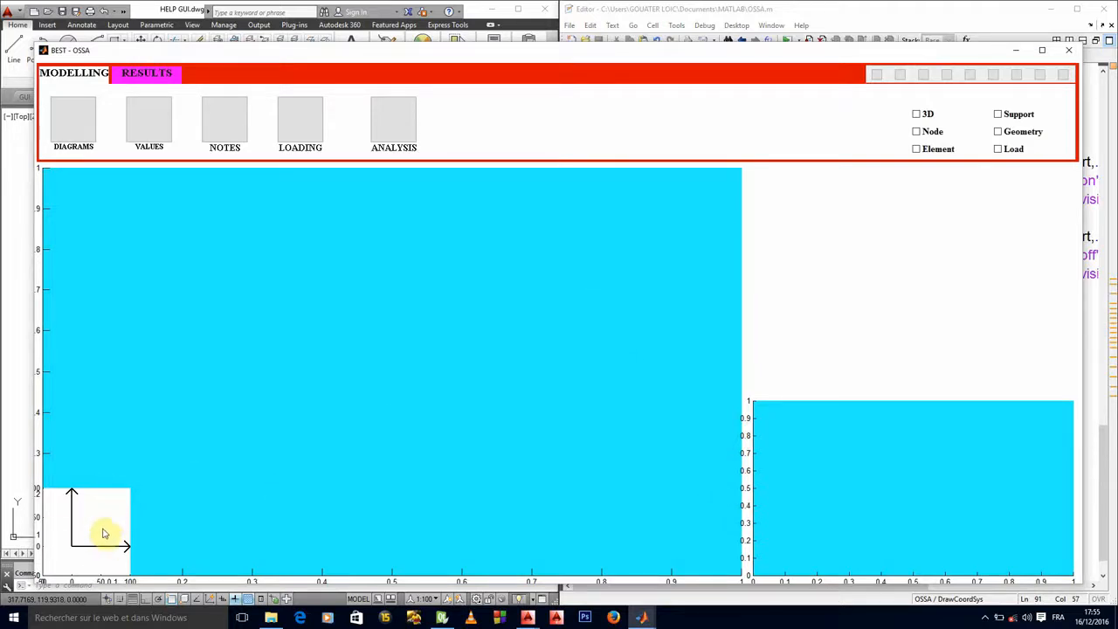
pyautogui.moveTo(83, 557)
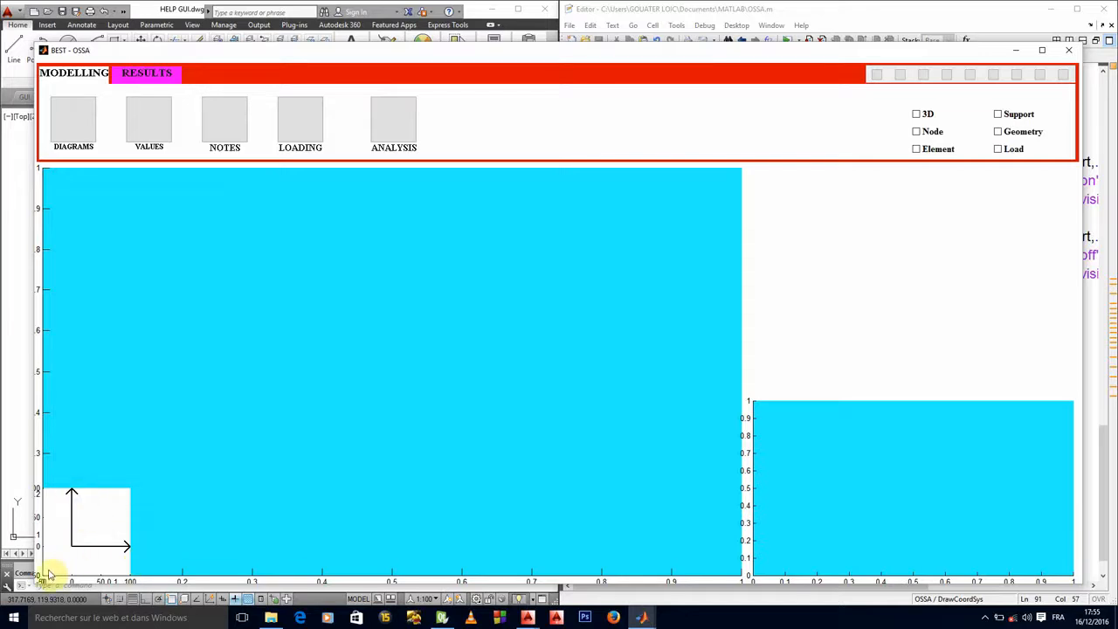
pyautogui.moveTo(137, 551)
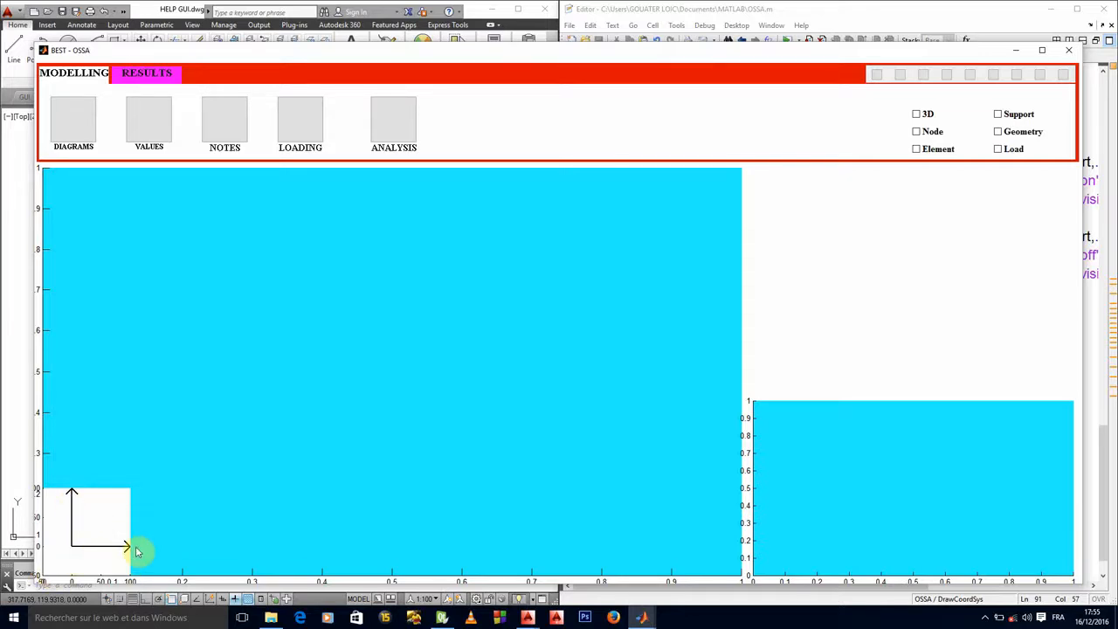
pyautogui.moveTo(55, 572)
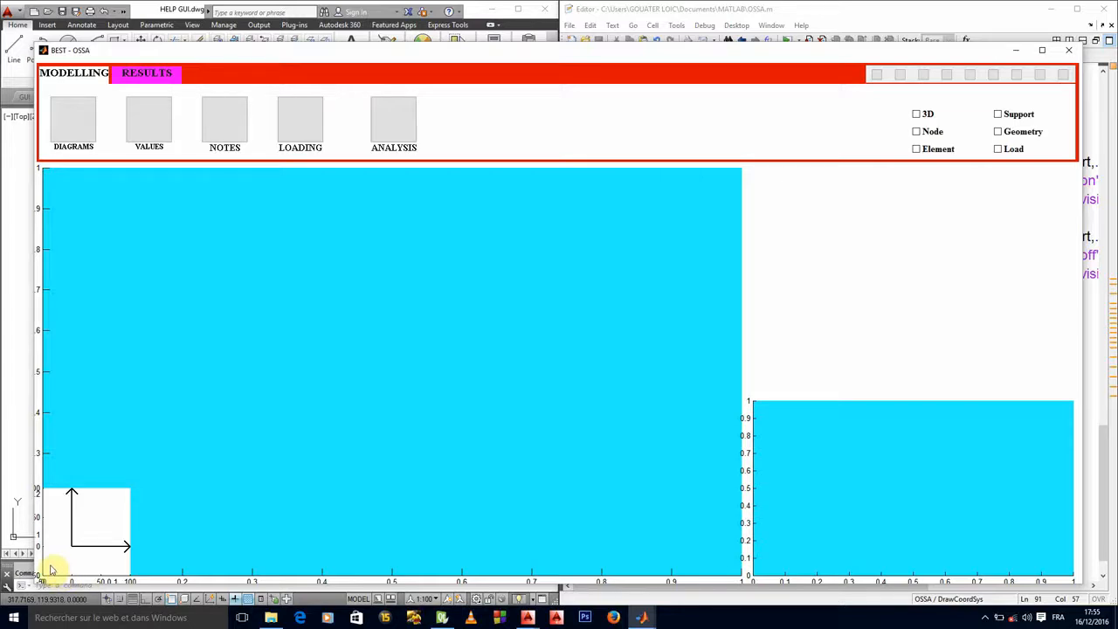
pyautogui.moveTo(77, 552)
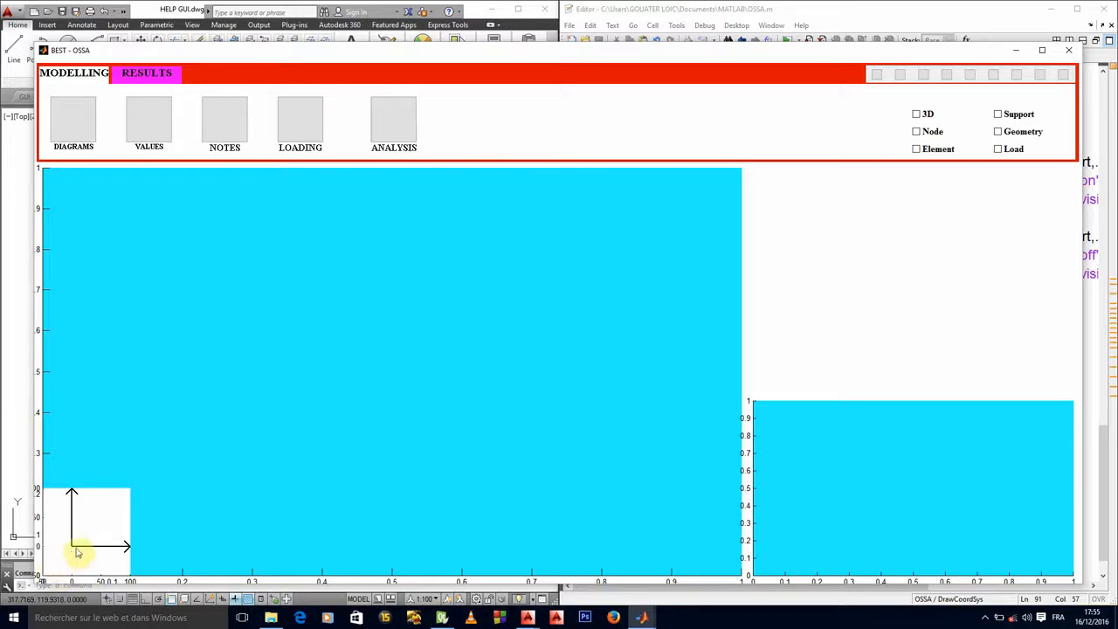
pyautogui.moveTo(79, 531)
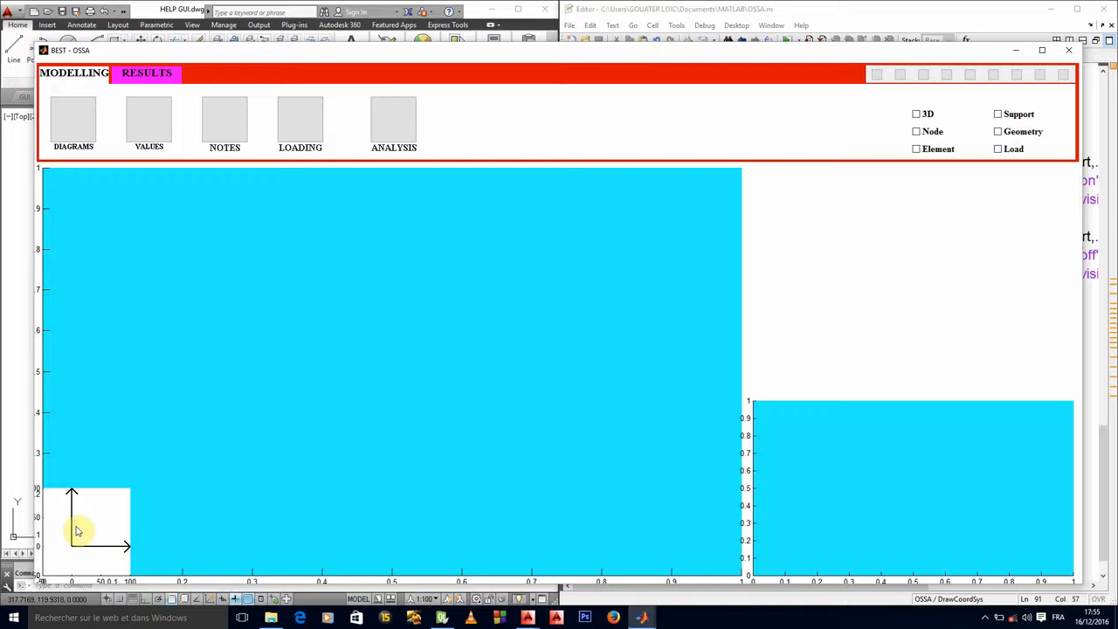
pyautogui.moveTo(94, 545)
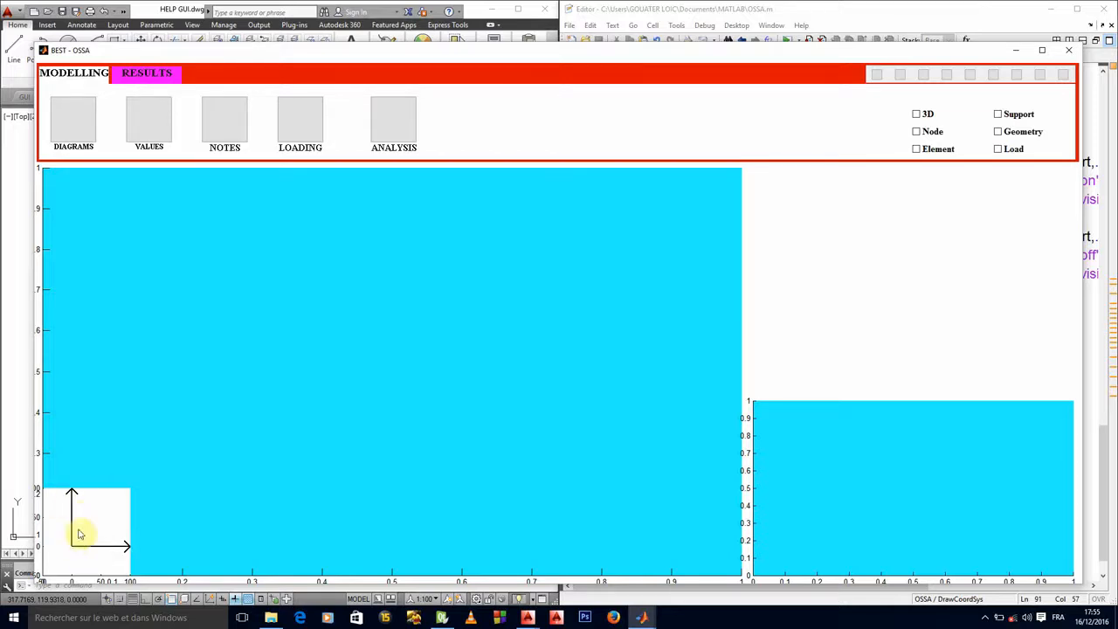
pyautogui.moveTo(96, 542)
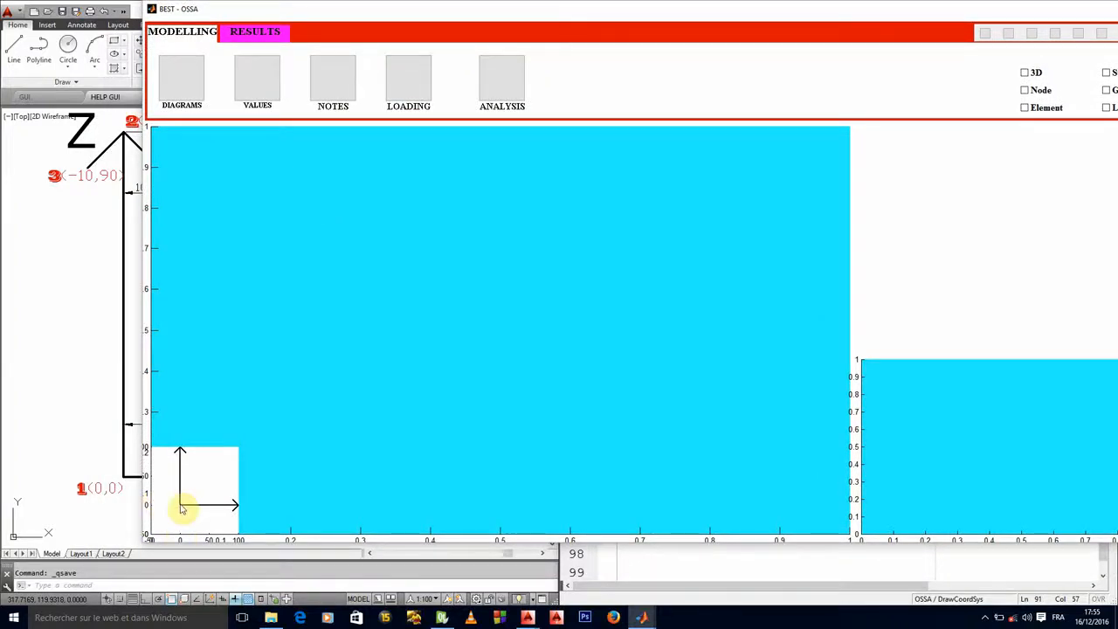
pyautogui.moveTo(156, 533)
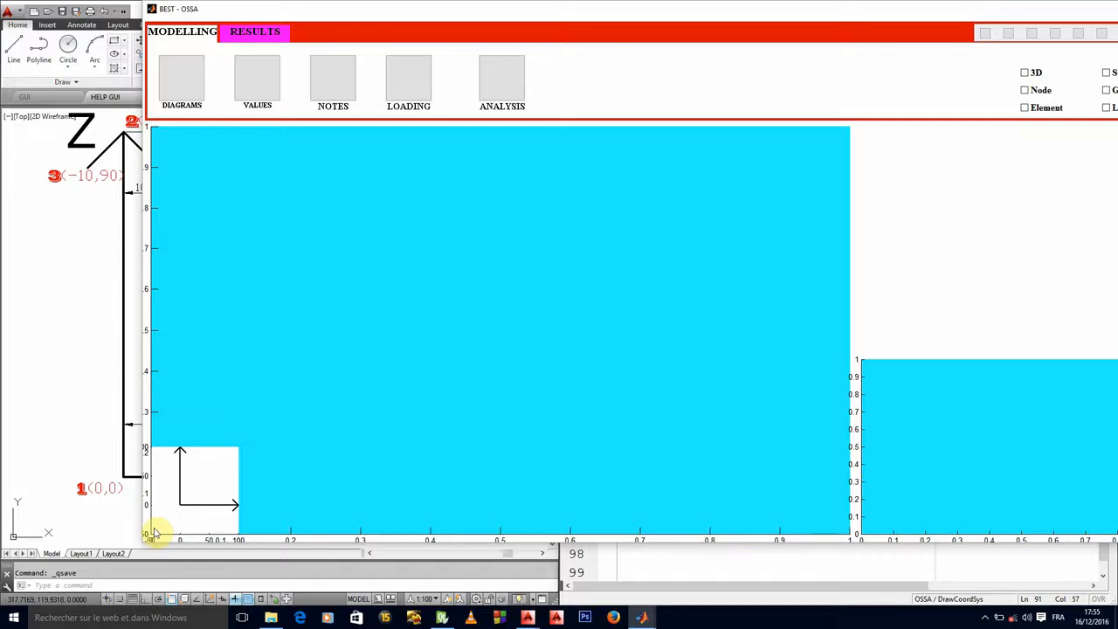
pyautogui.moveTo(161, 493)
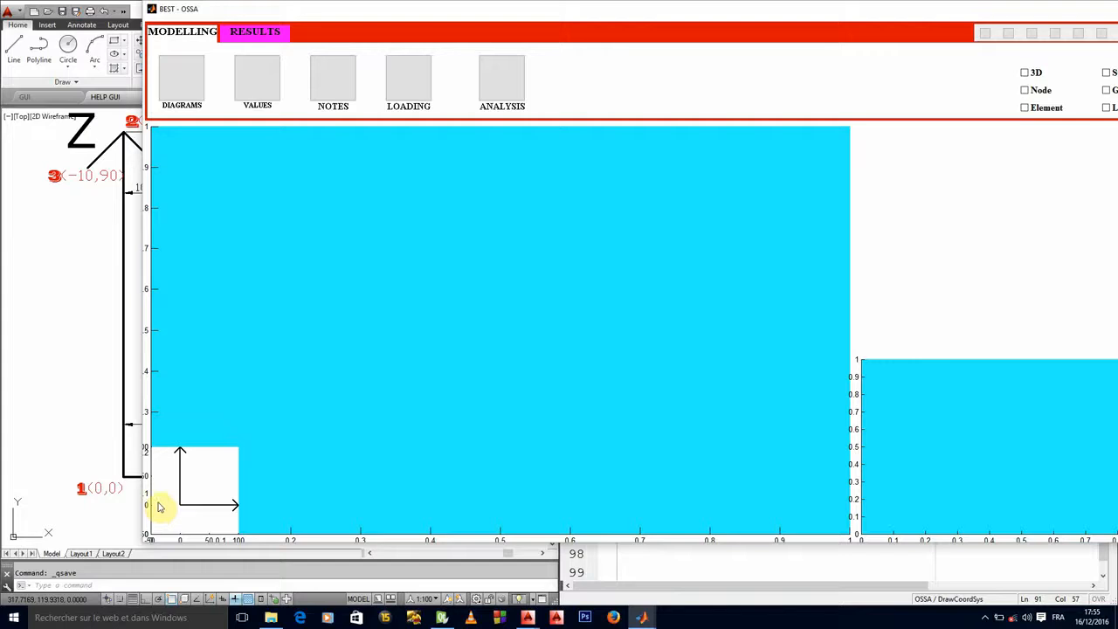
pyautogui.moveTo(179, 531)
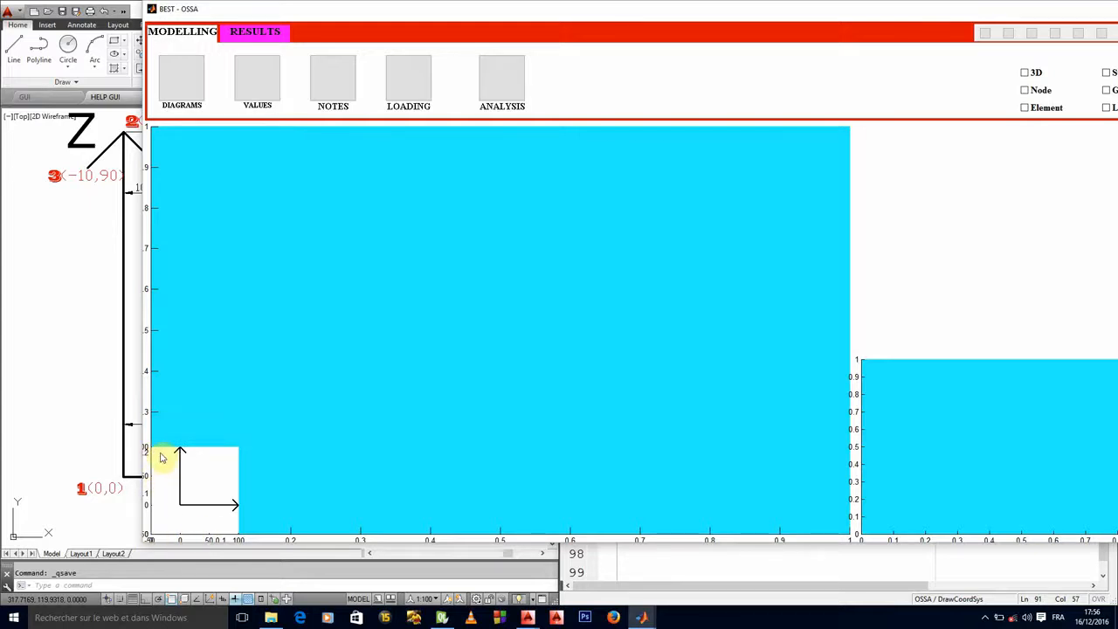
pyautogui.moveTo(299, 402)
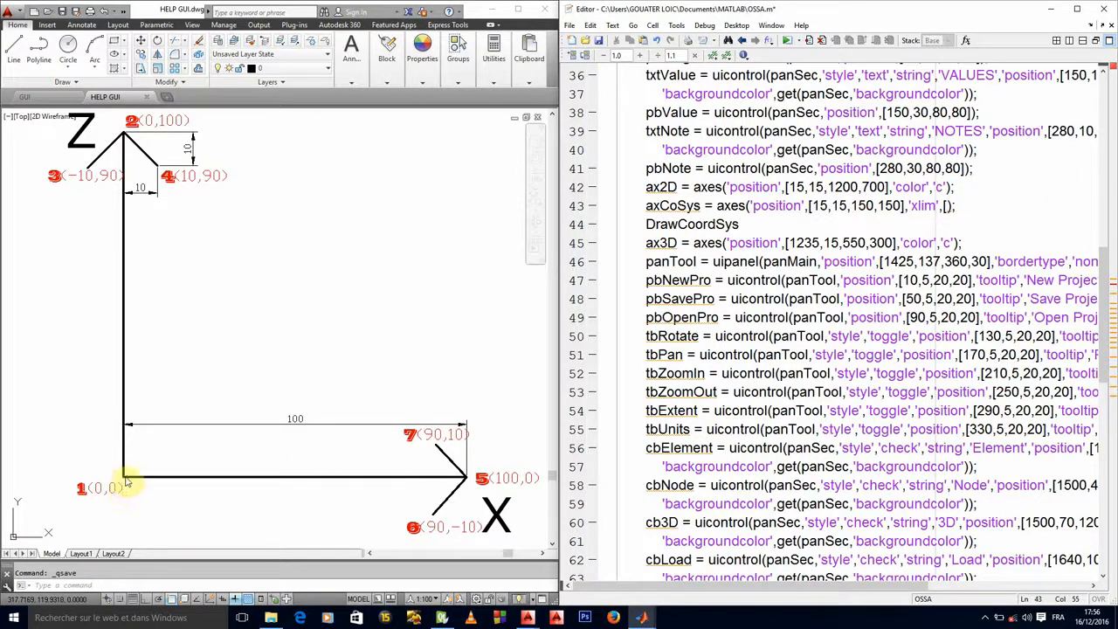
pyautogui.moveTo(114, 487)
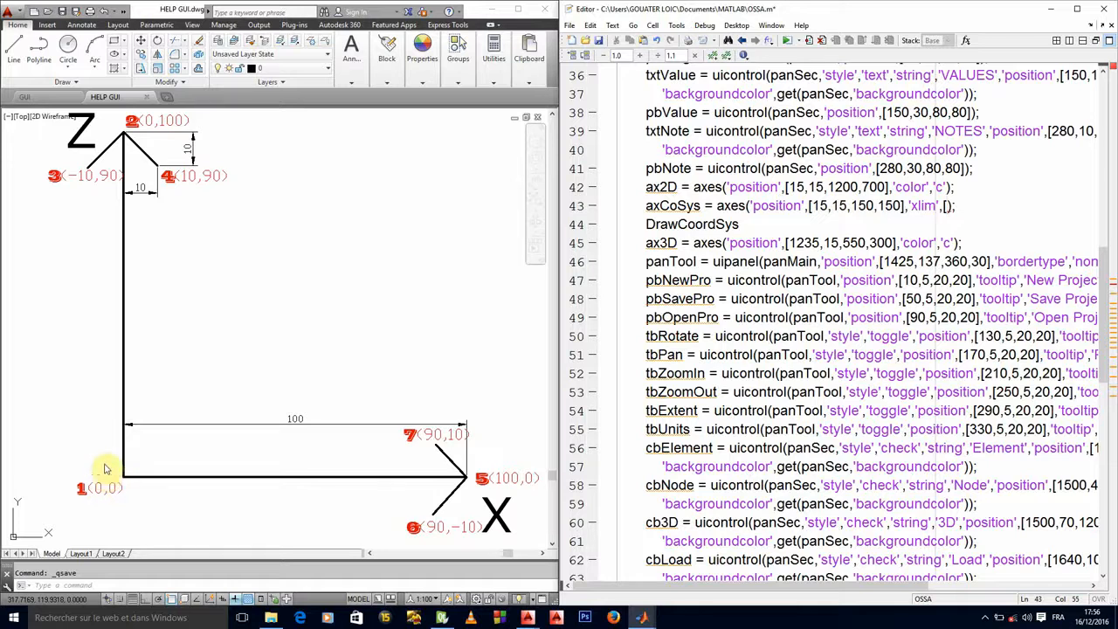
pyautogui.moveTo(96, 171)
pyautogui.write('-15,')
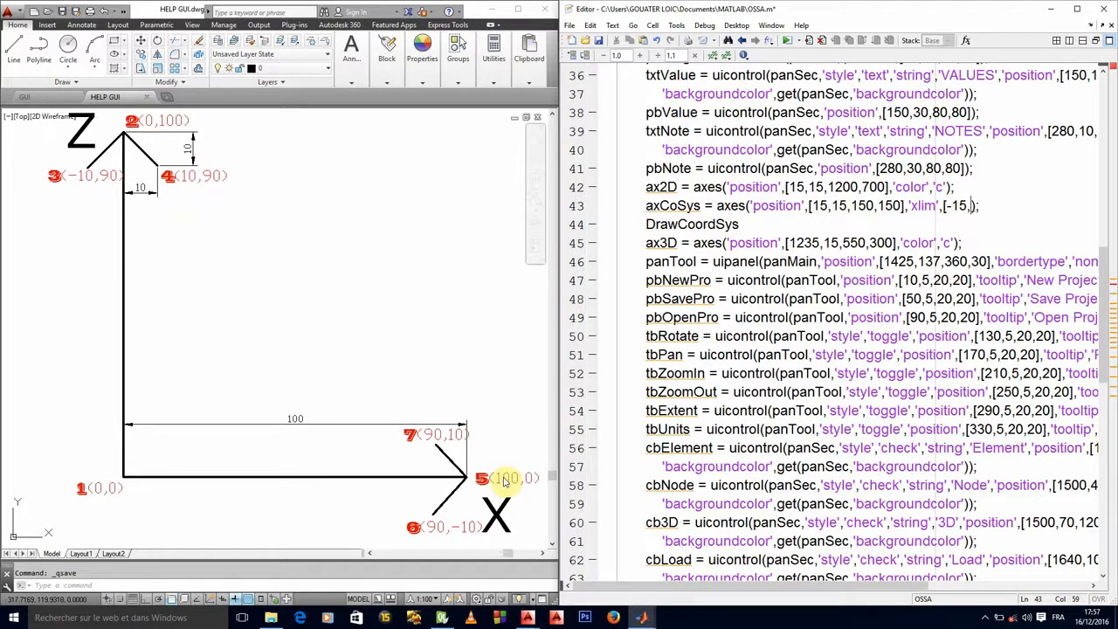
pyautogui.moveTo(519, 458)
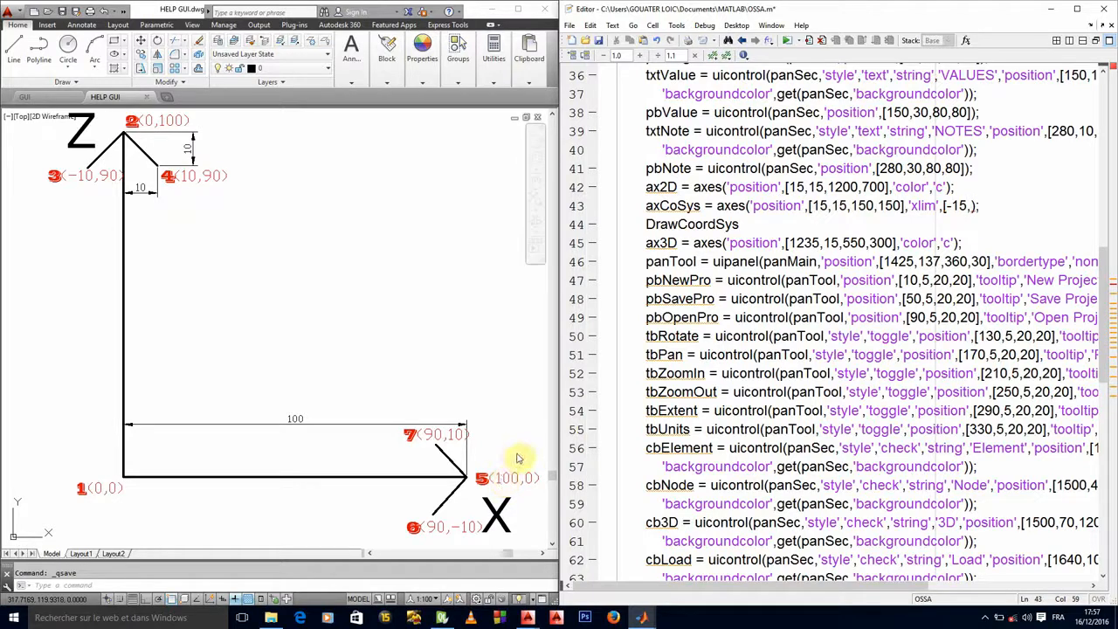
pyautogui.moveTo(1056, 199)
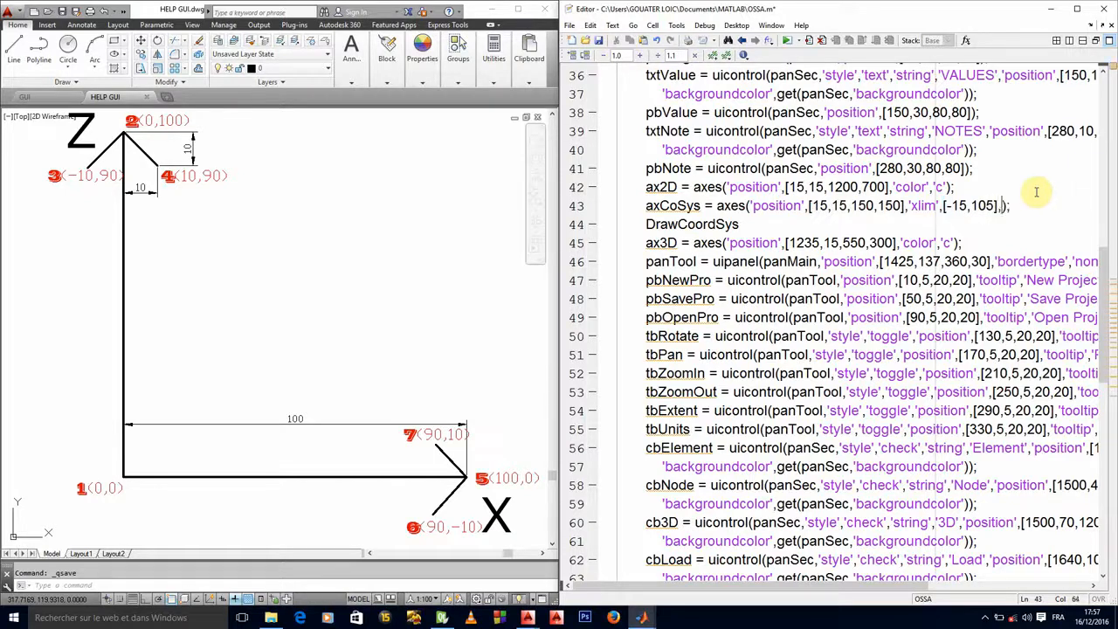
# Step: Begin adding a 'ylim' property to the axCoSys axes call
pyautogui.write('yl')
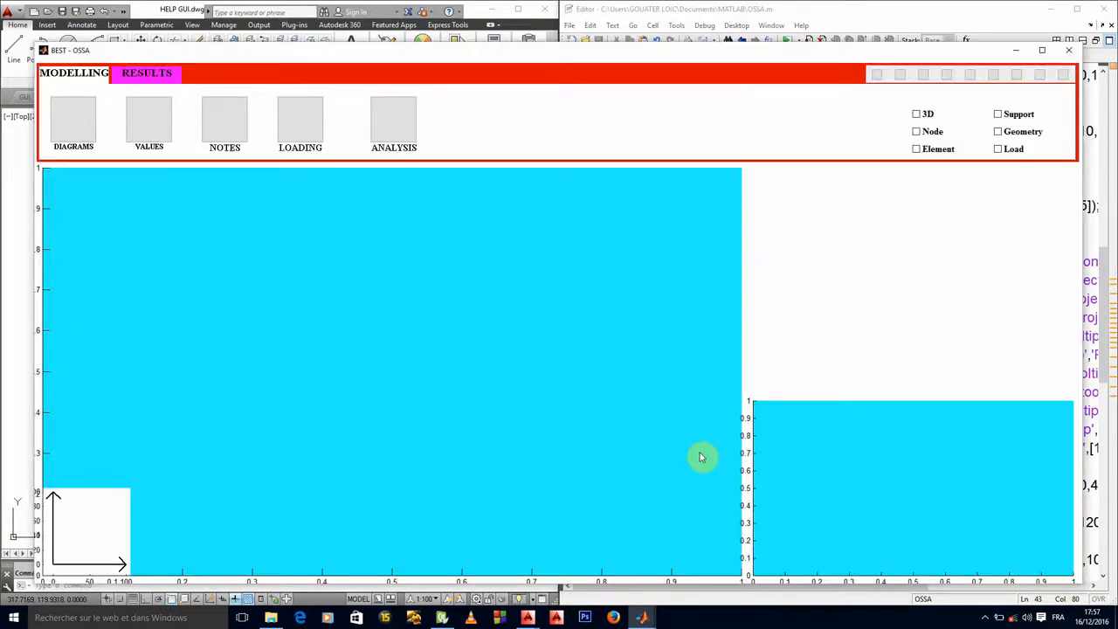
pyautogui.moveTo(311, 457)
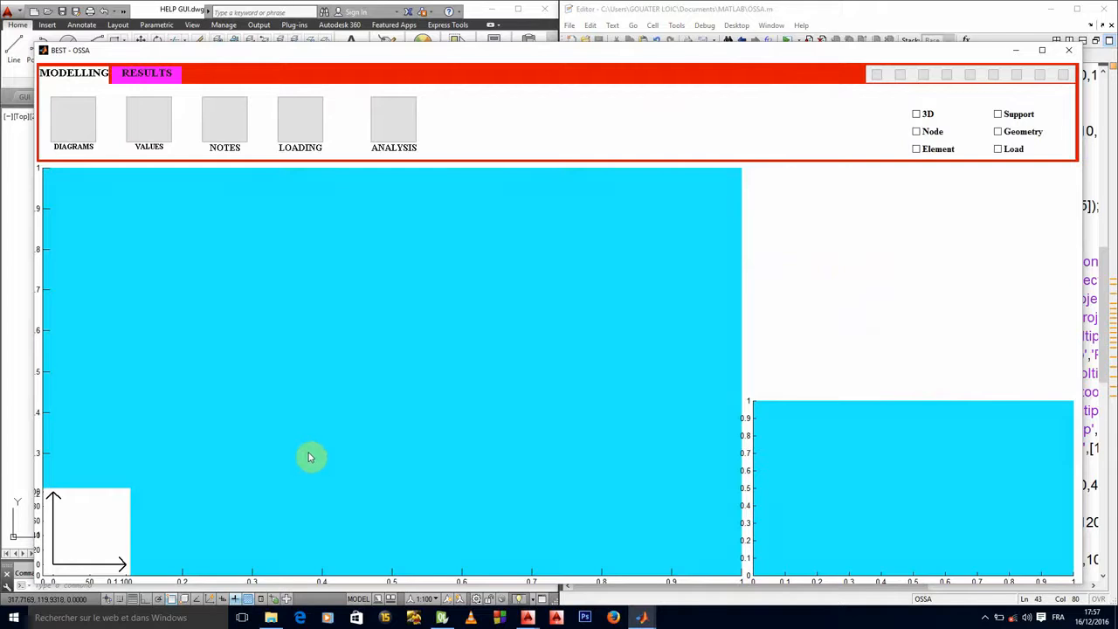
pyautogui.moveTo(314, 455)
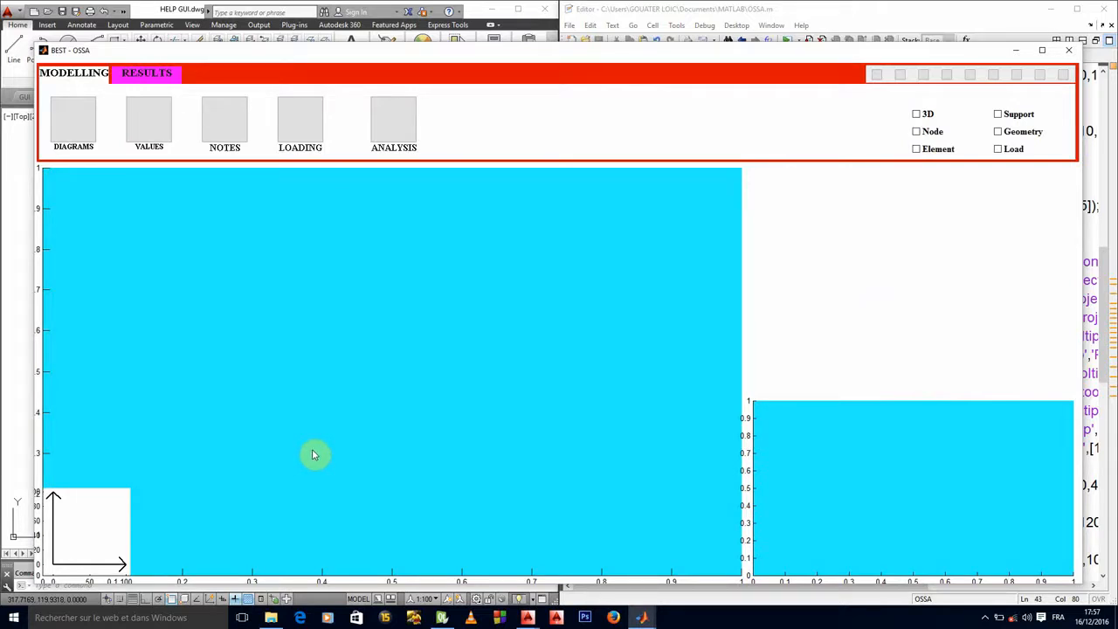
pyautogui.moveTo(208, 379)
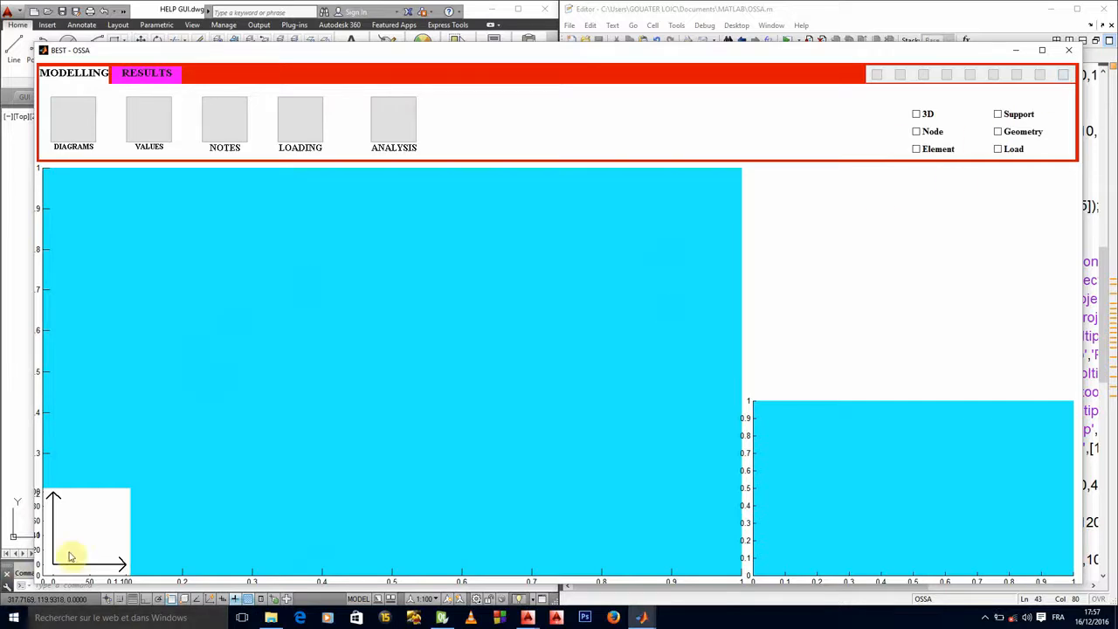
pyautogui.moveTo(1070, 50)
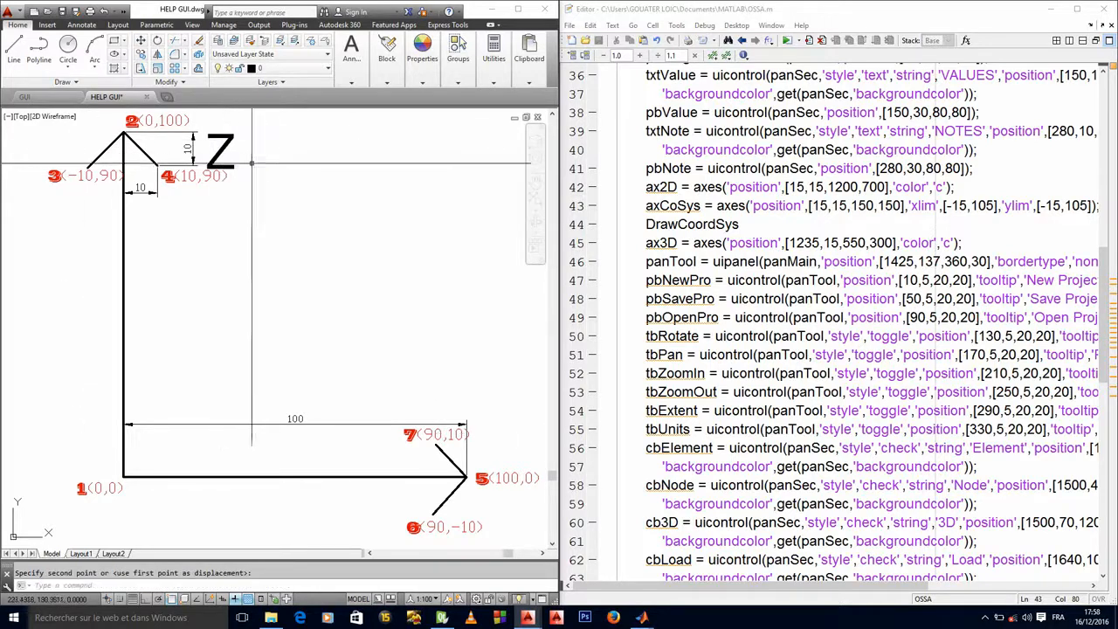
pyautogui.moveTo(352, 286)
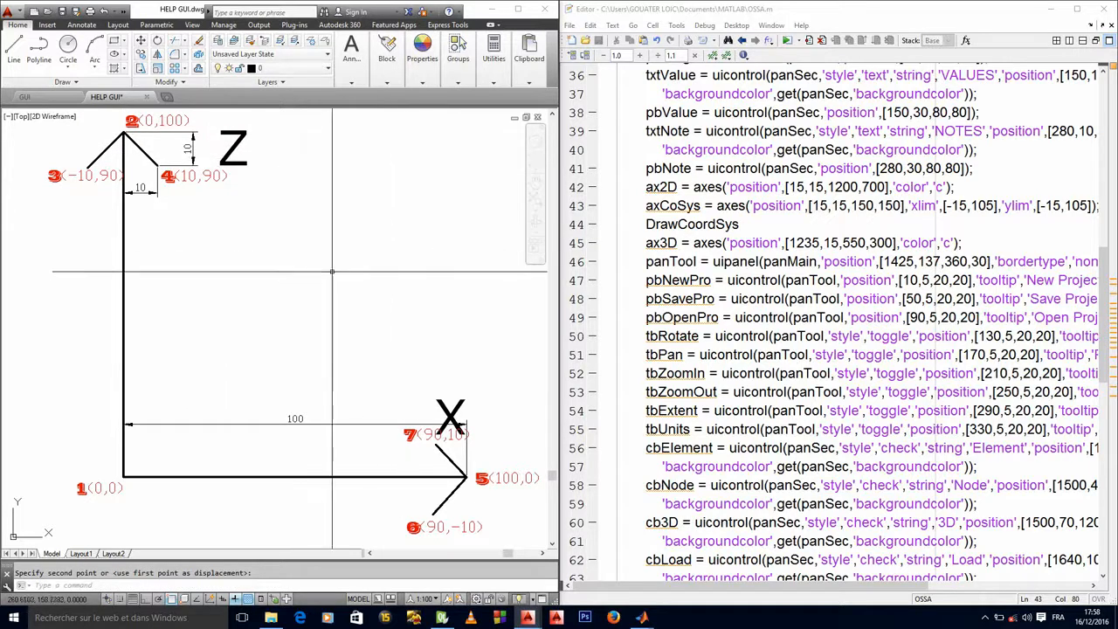
pyautogui.moveTo(373, 215)
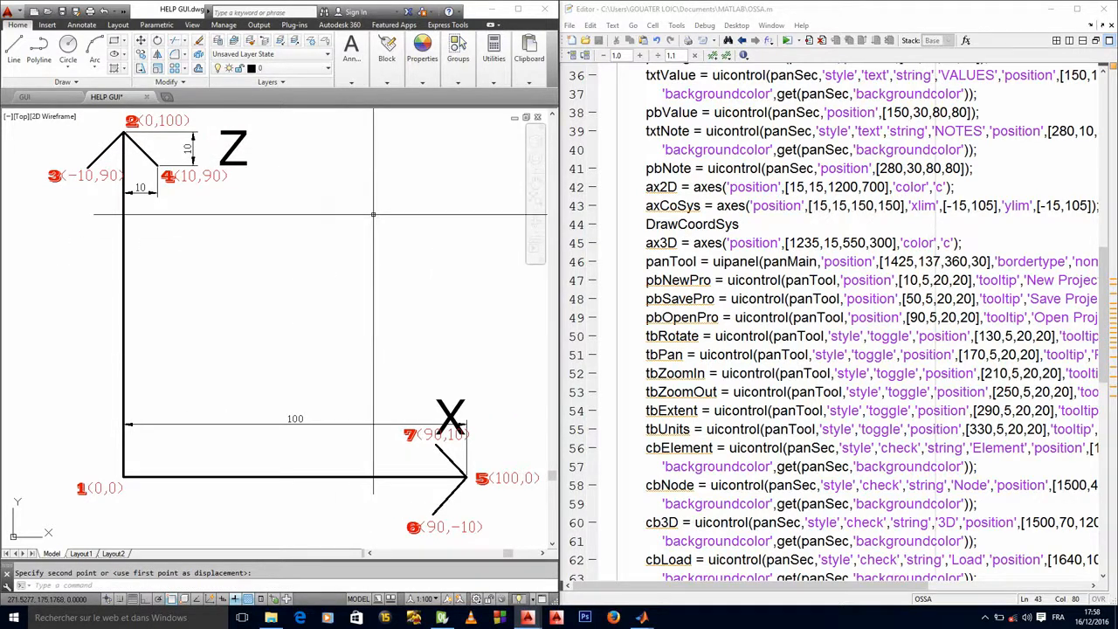
pyautogui.moveTo(391, 267)
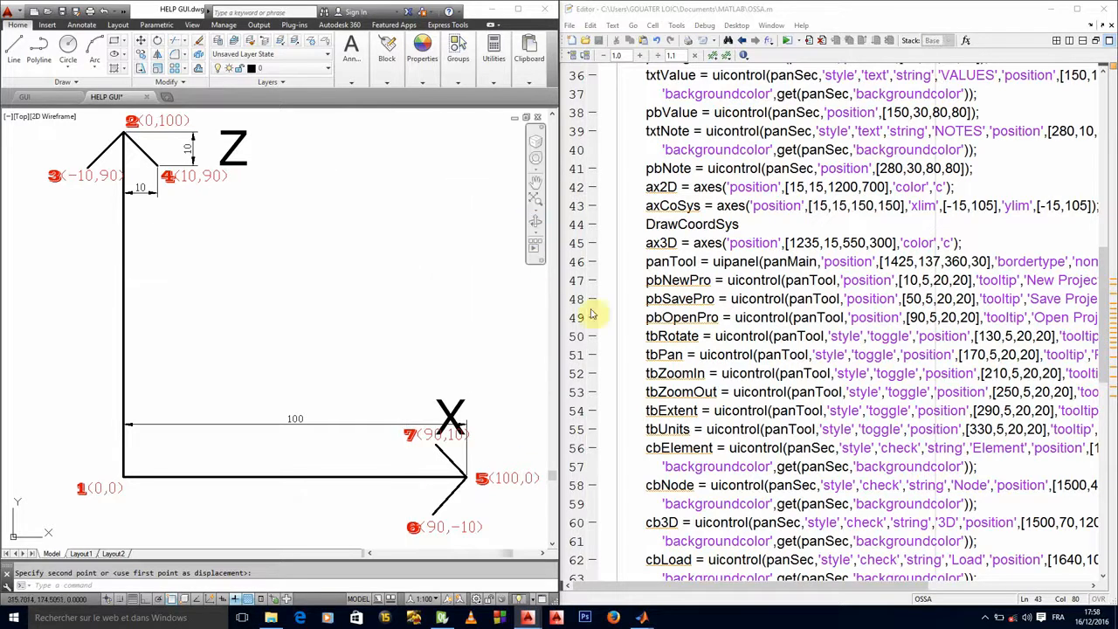
# Step: Add text(20,90,'Z') to DrawCoordSys to label the vertical arm
pyautogui.scroll(-3)
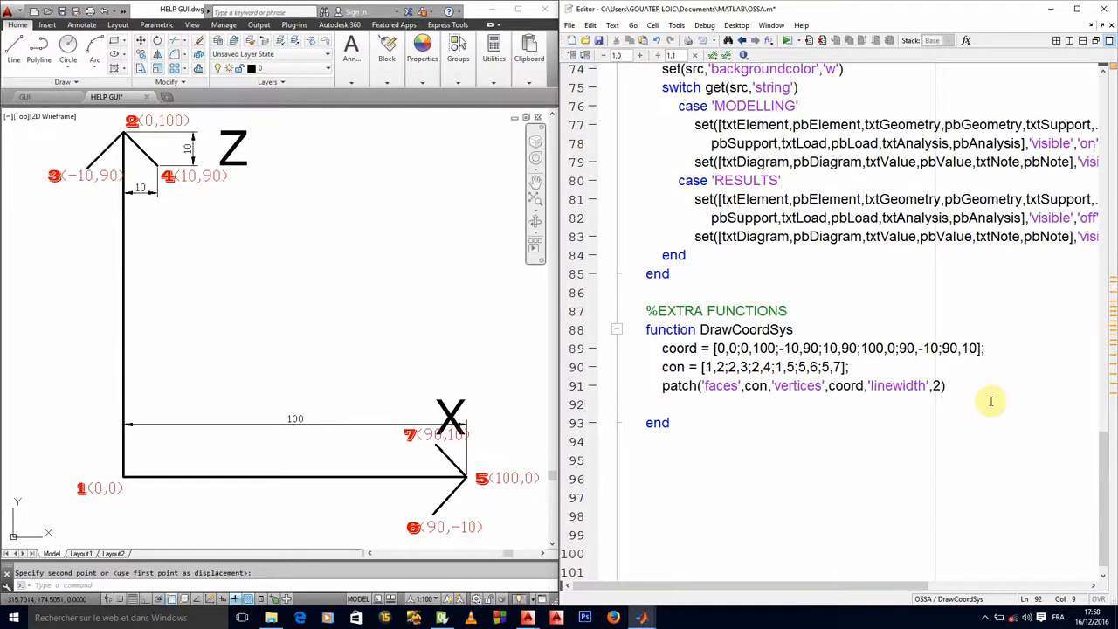
pyautogui.write('te')
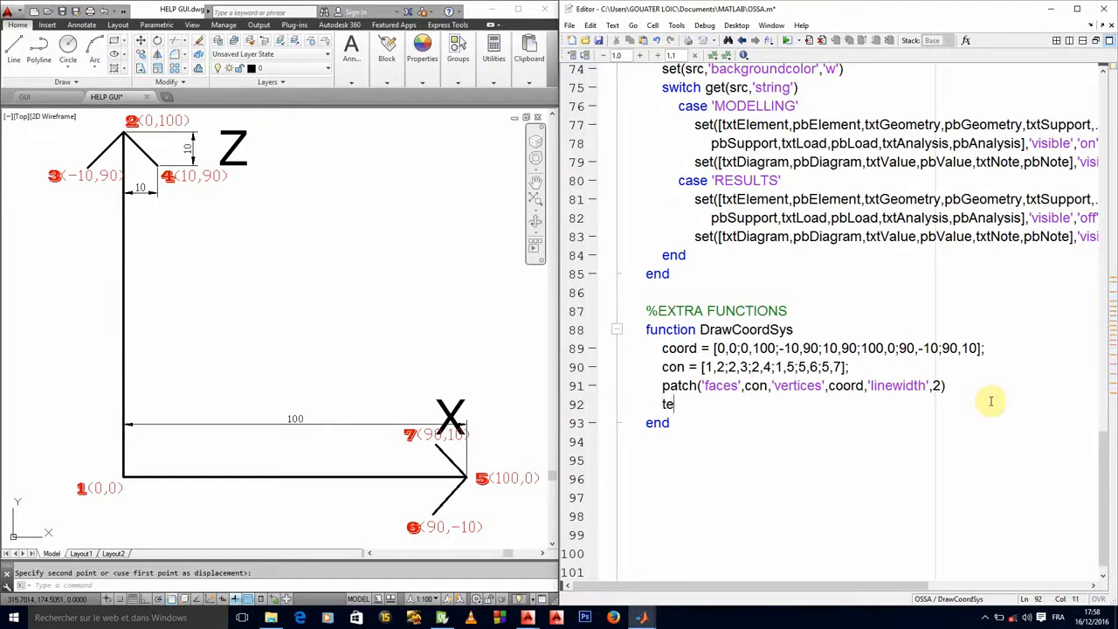
pyautogui.write('xt(')
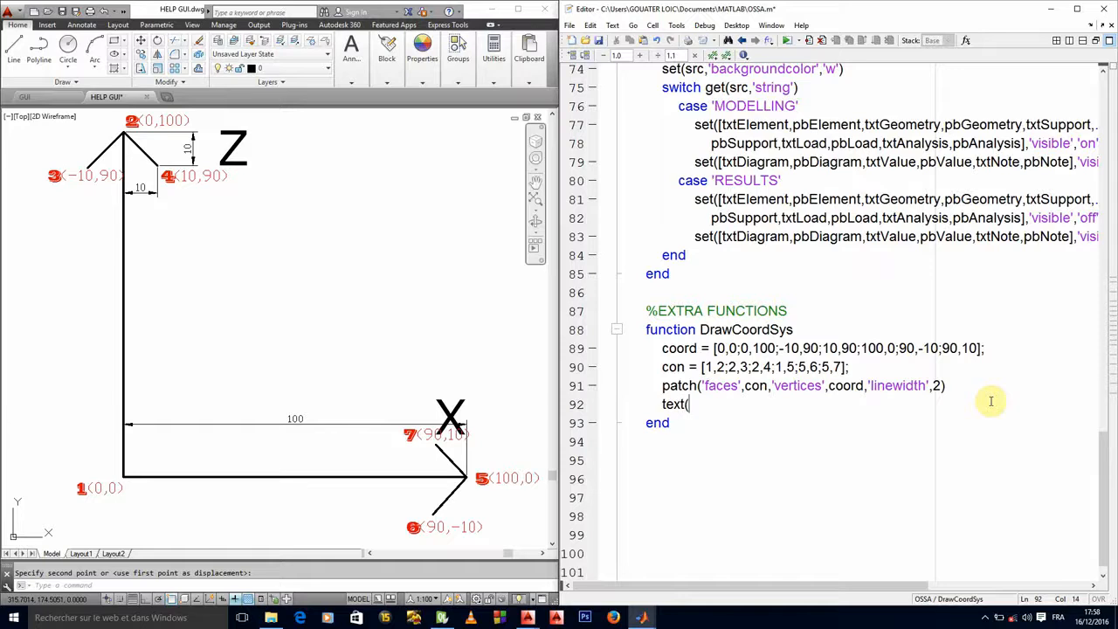
pyautogui.write('(')
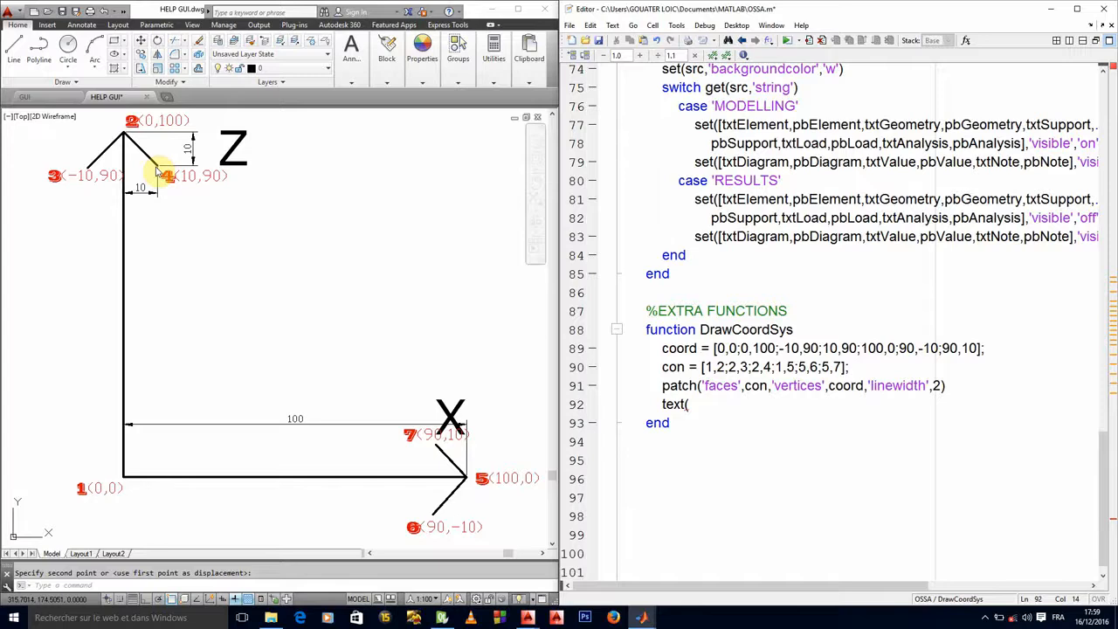
pyautogui.moveTo(122, 481)
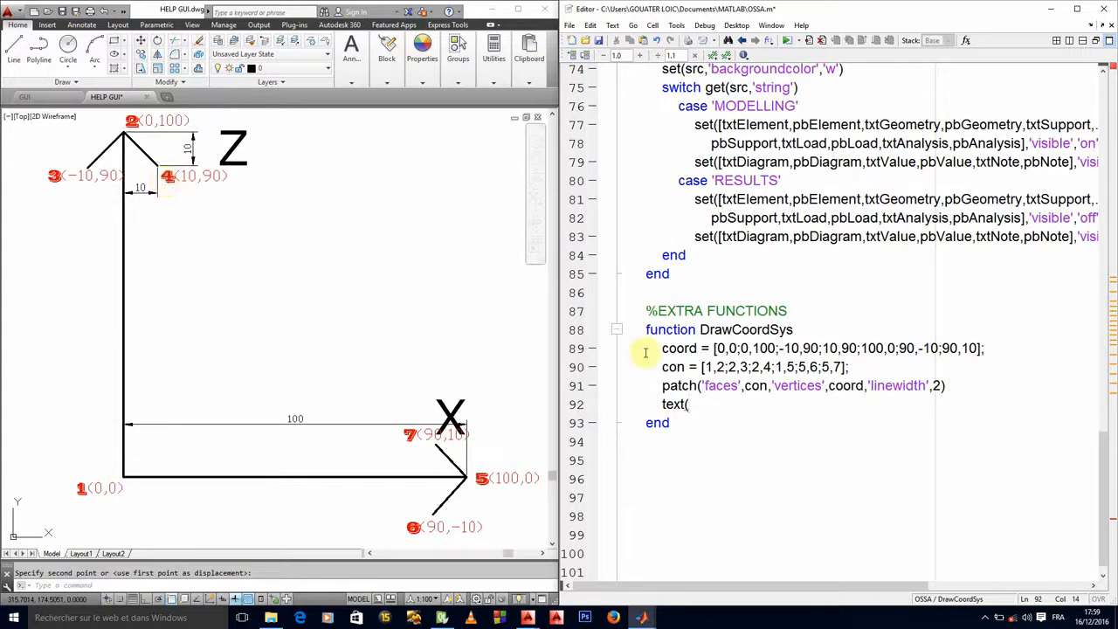
pyautogui.write('10')
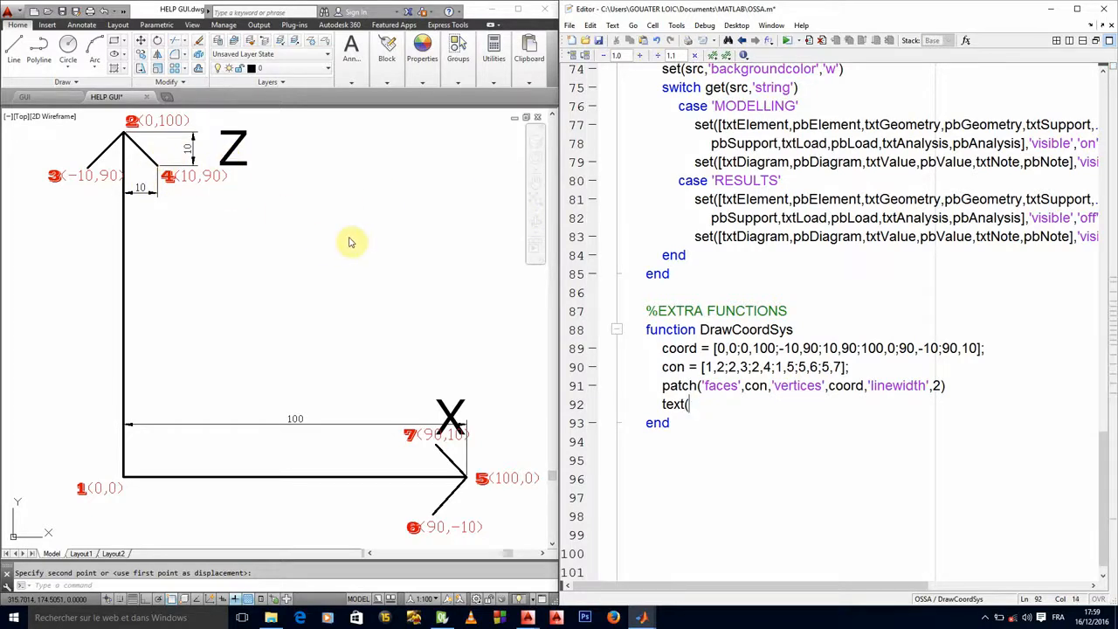
pyautogui.write('20')
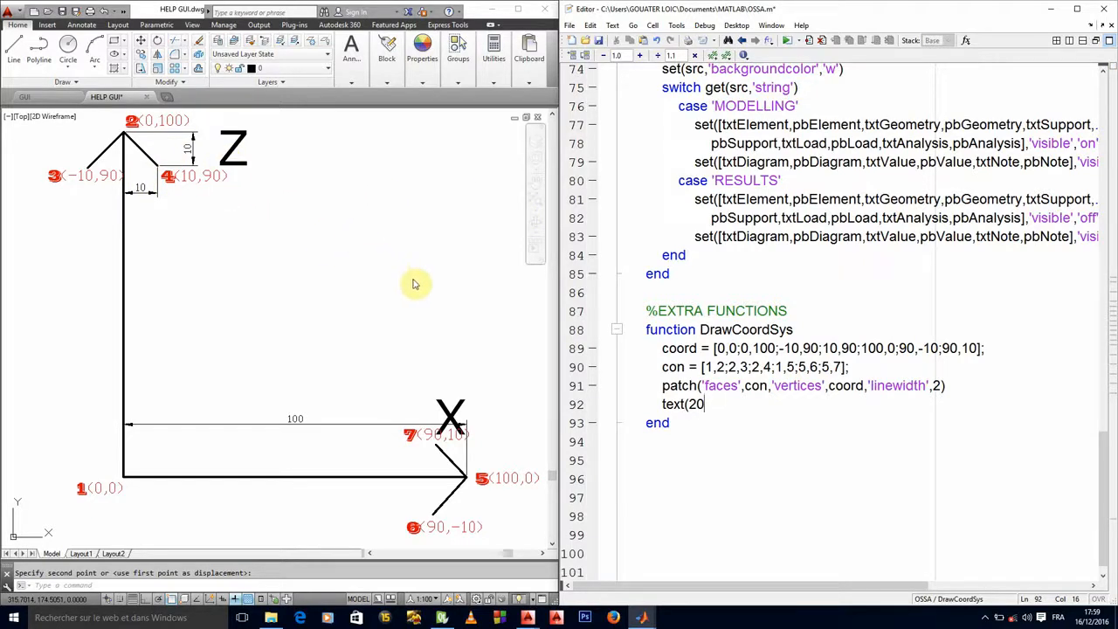
pyautogui.write(',')
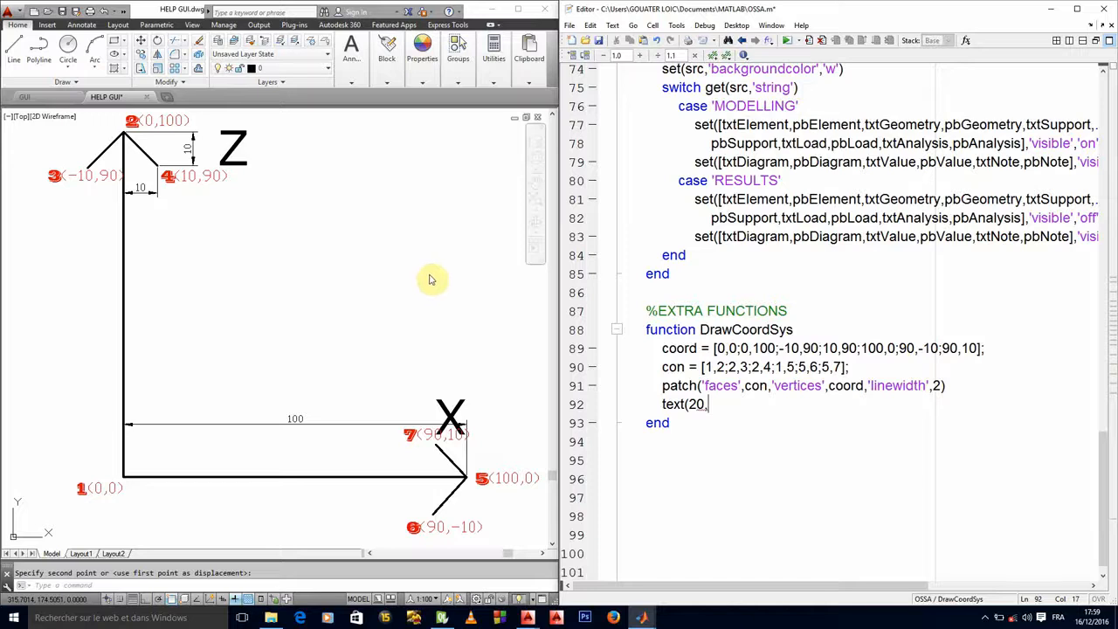
pyautogui.write('90')
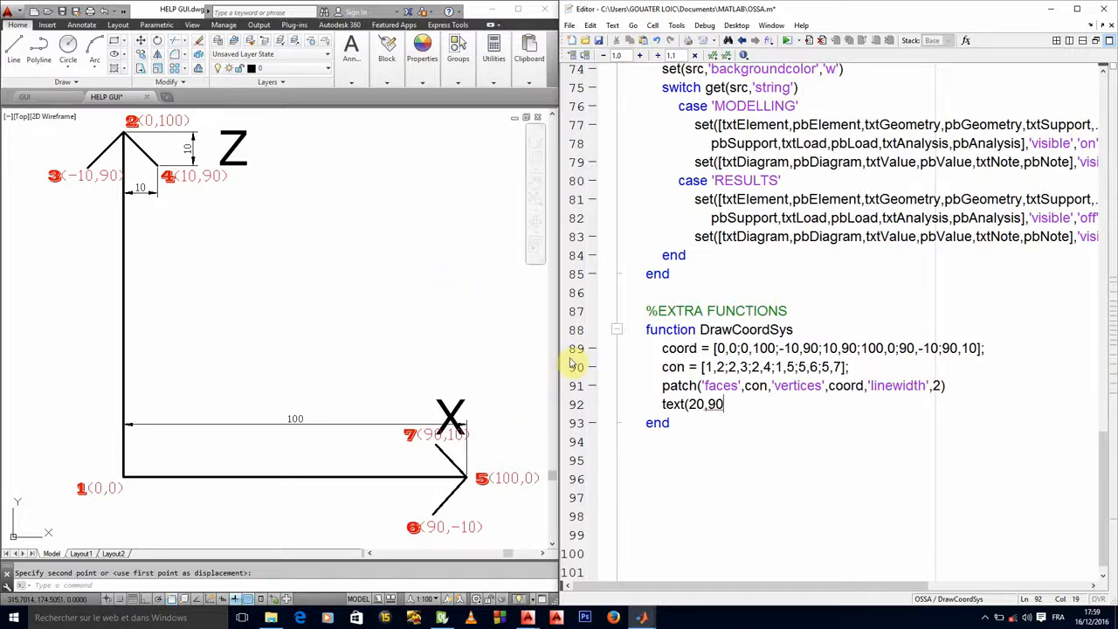
pyautogui.write(",'")
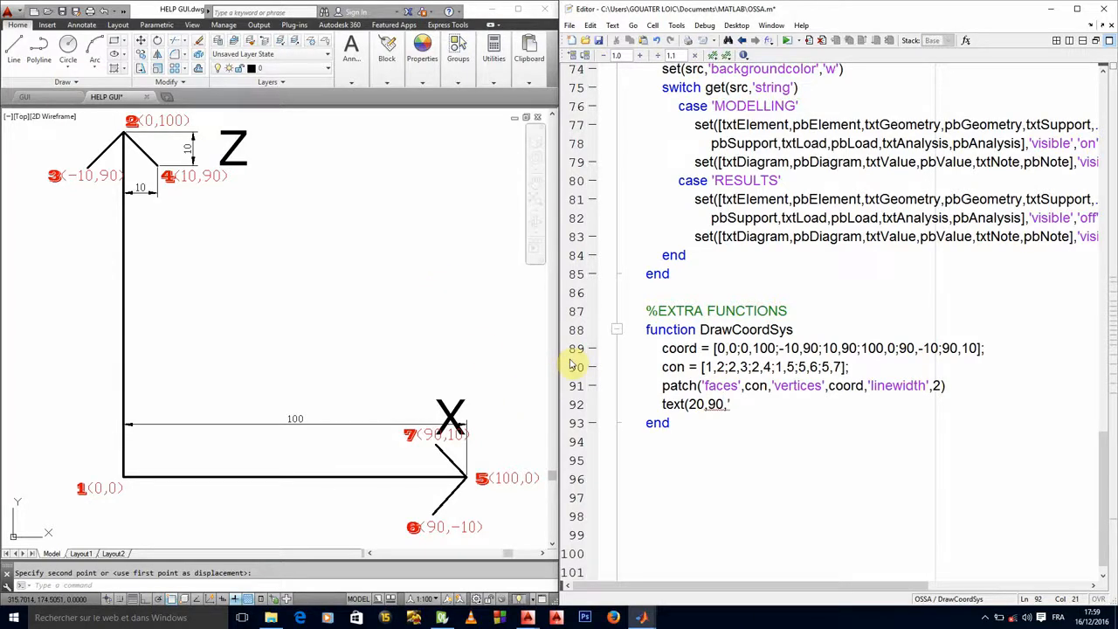
pyautogui.write('Z')
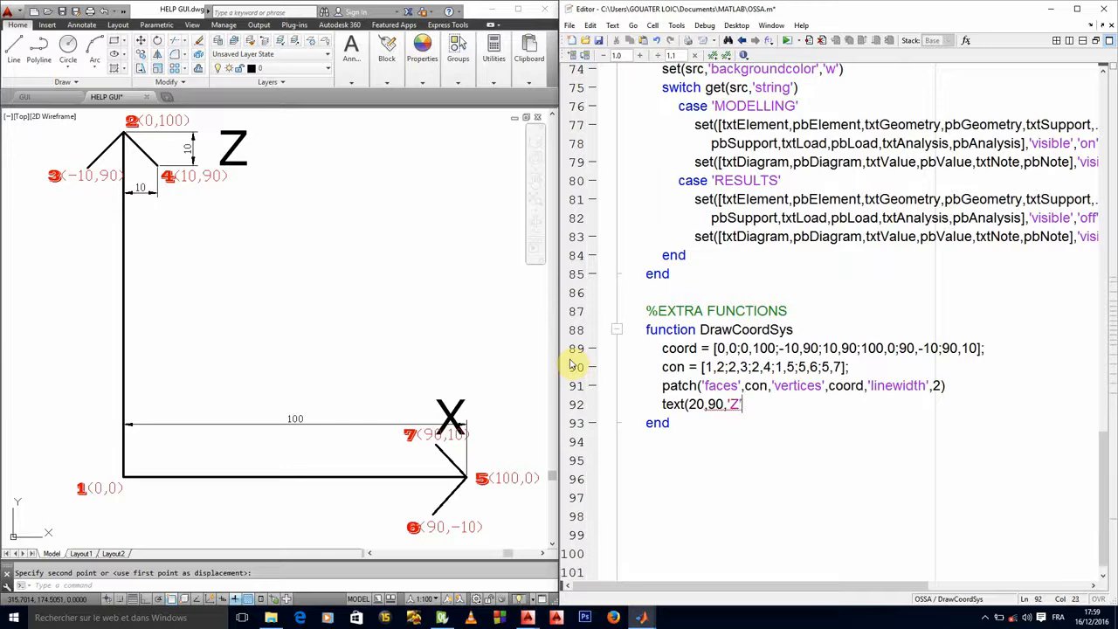
pyautogui.write(')')
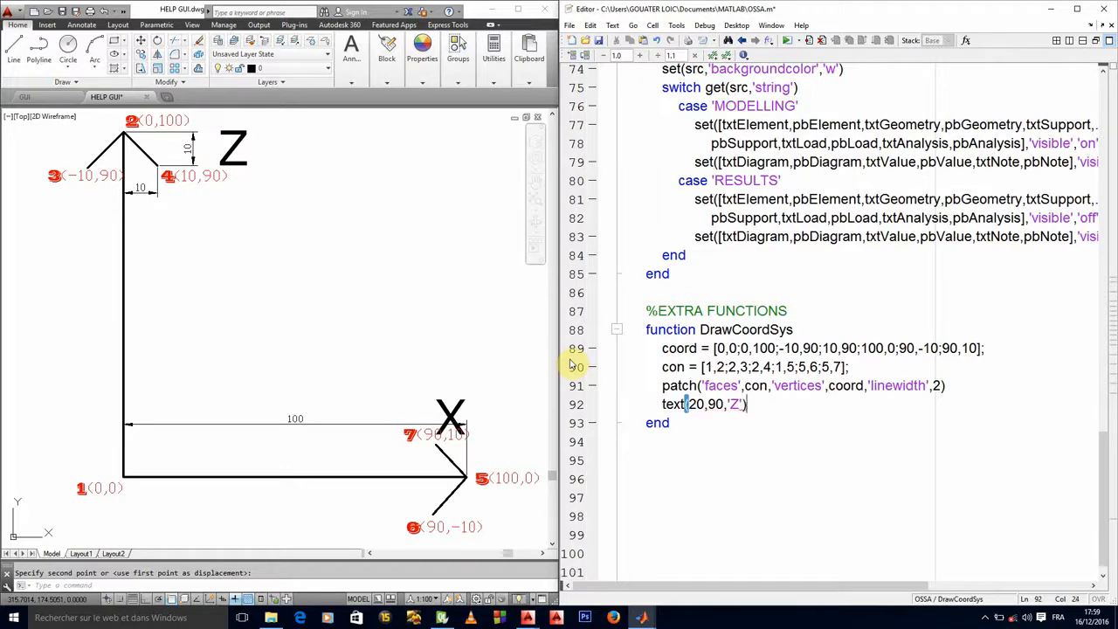
# Step: Duplicate the Z label line as an X label and run the GUI to check
pyautogui.doubleClick(725, 404)
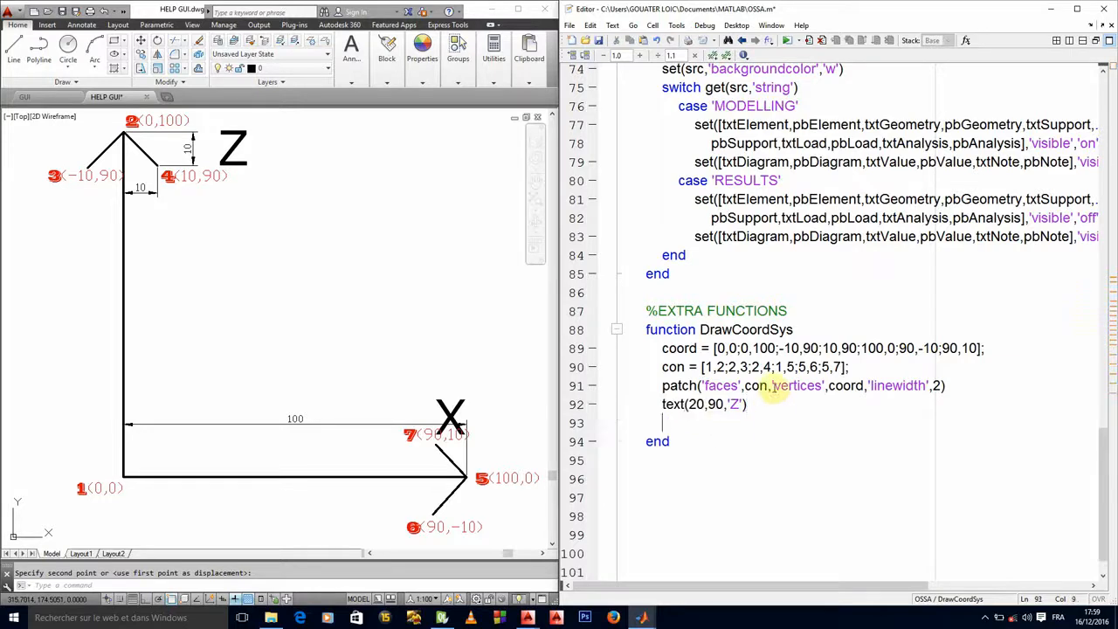
pyautogui.write("text(20,90,'Z')")
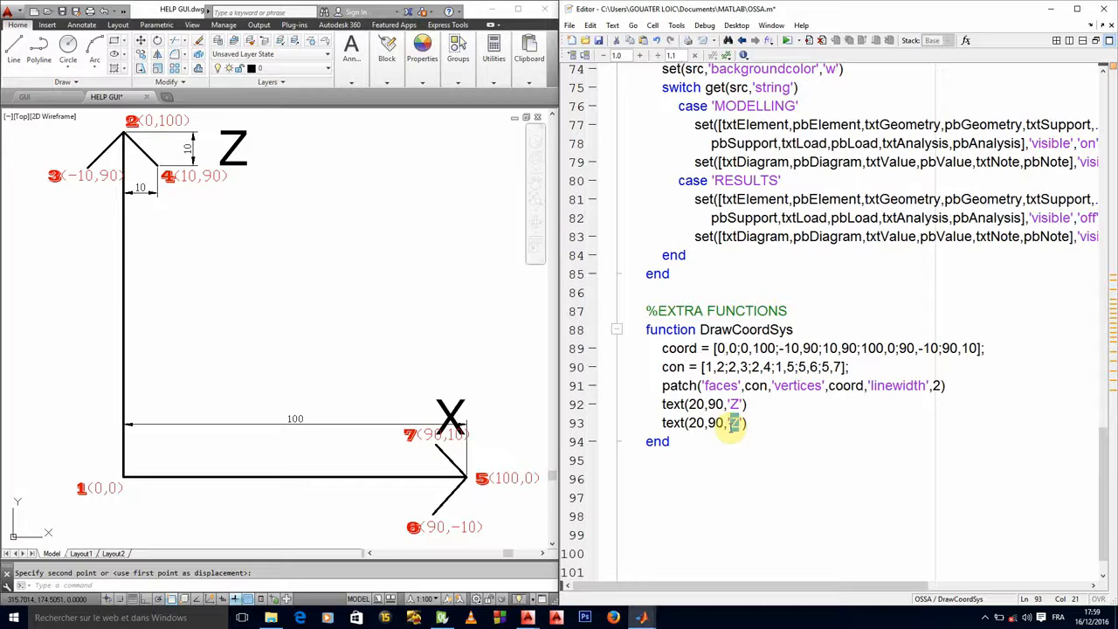
pyautogui.write('X')
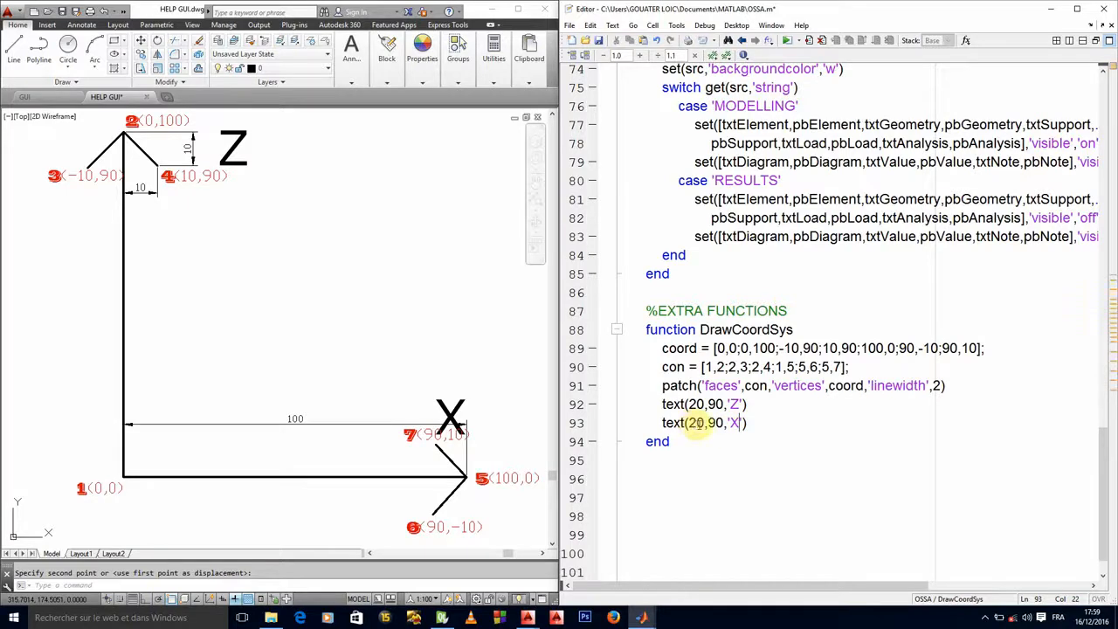
pyautogui.click(708, 423)
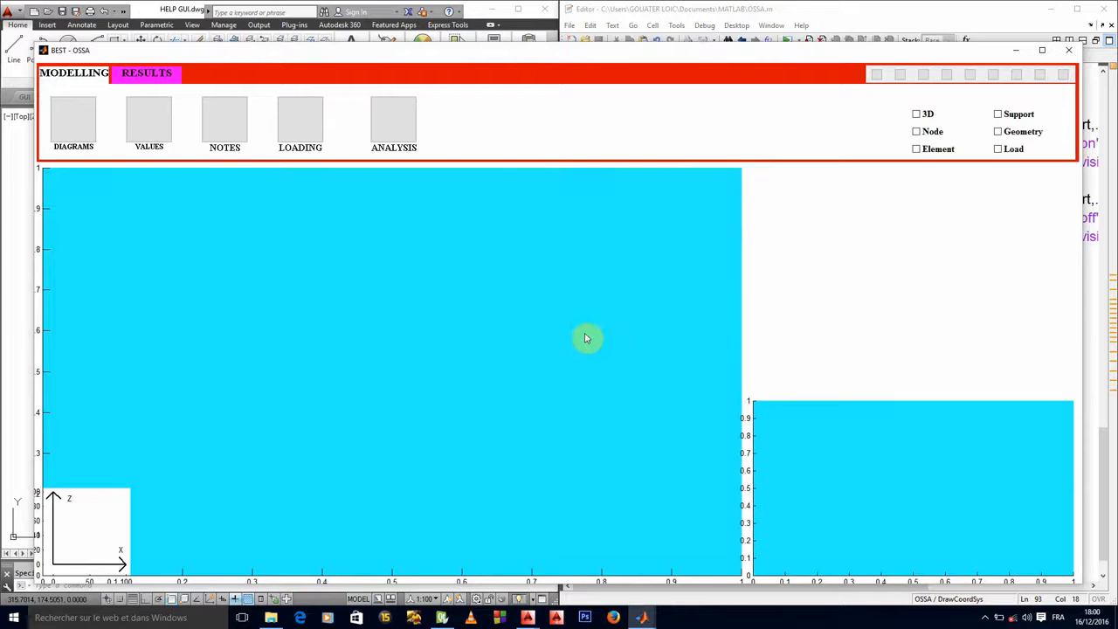
pyautogui.moveTo(564, 345)
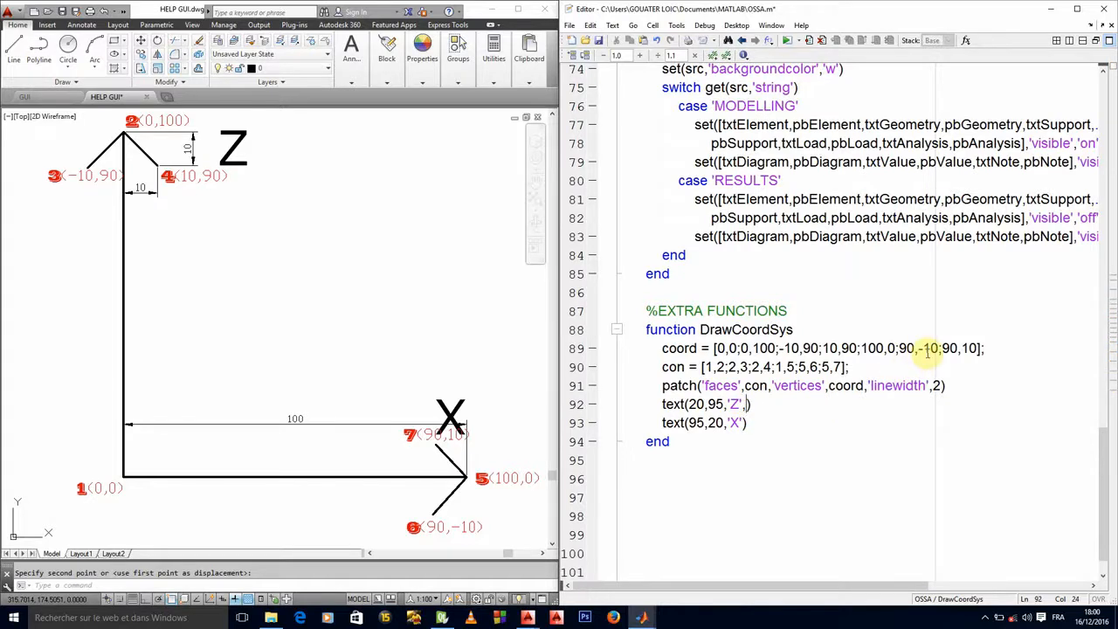
# Step: Append 'fontsize',10,'fontweight','bold' to the text call for the Z label
pyautogui.write(',f')
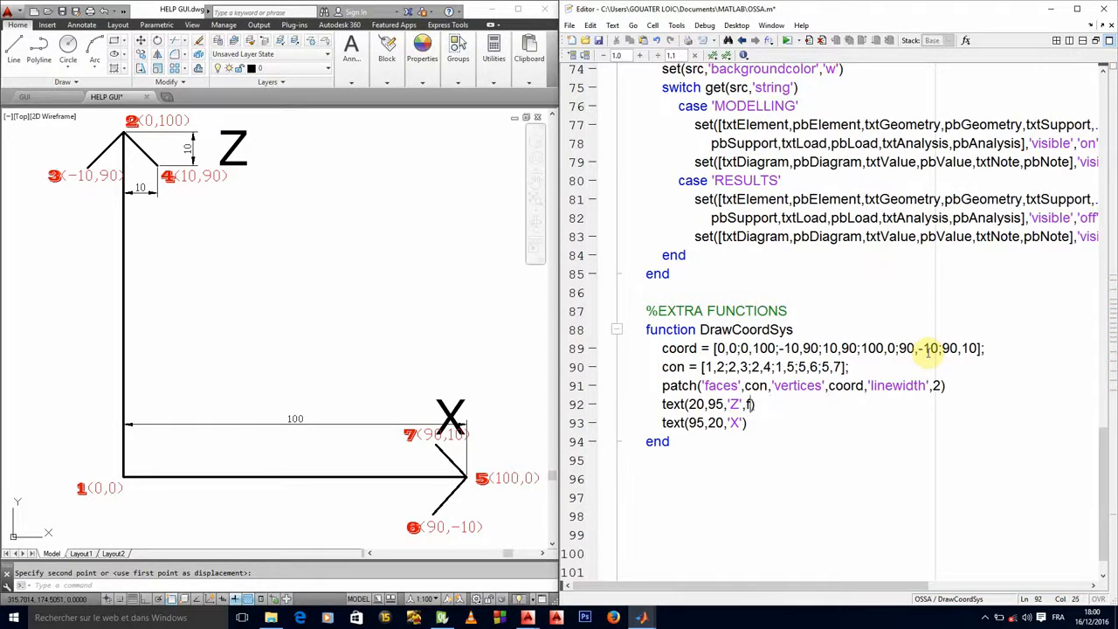
pyautogui.write('on')
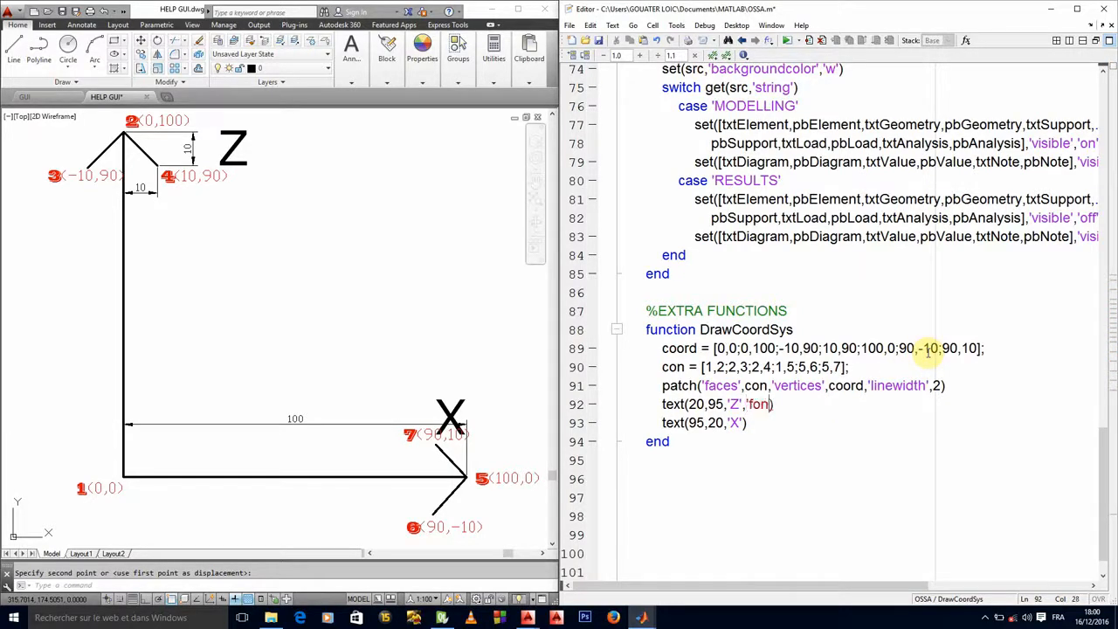
pyautogui.write('size)')
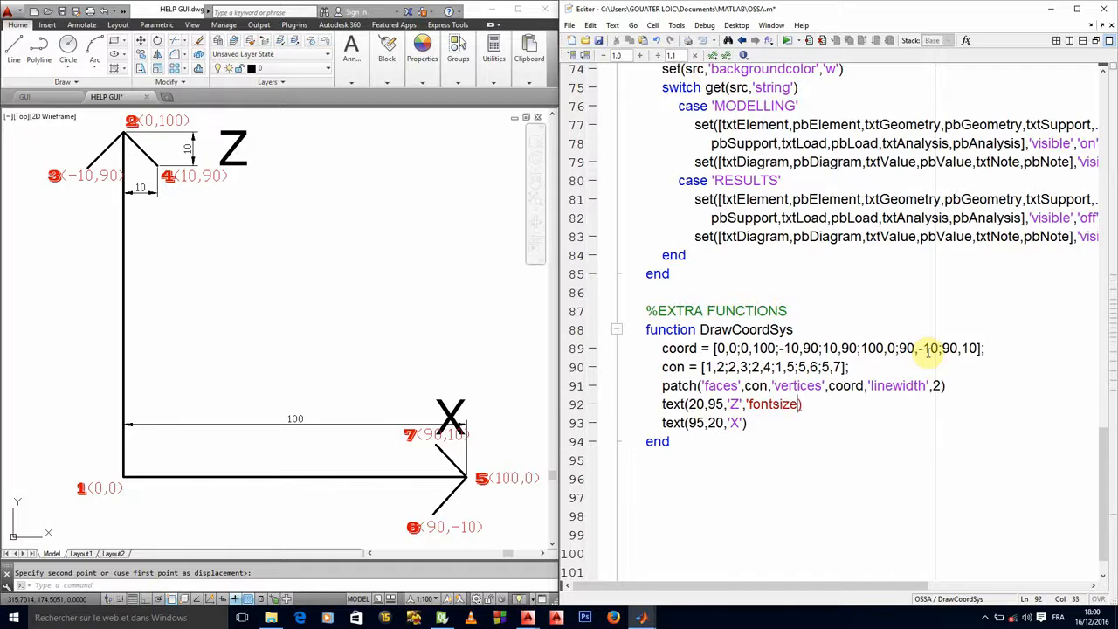
pyautogui.write("',")
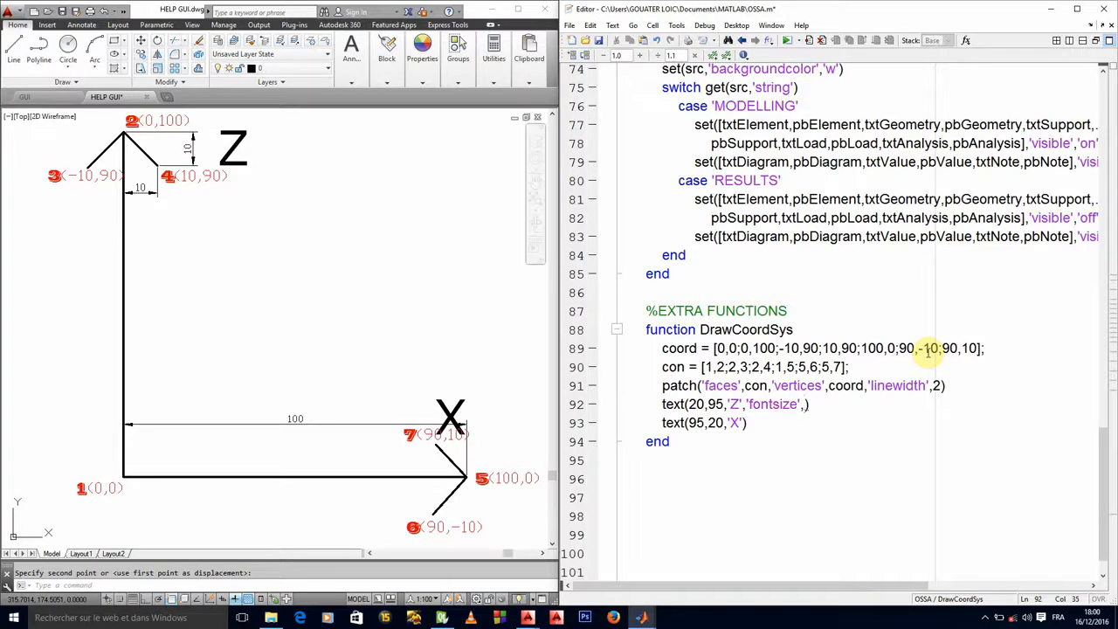
pyautogui.write('10')
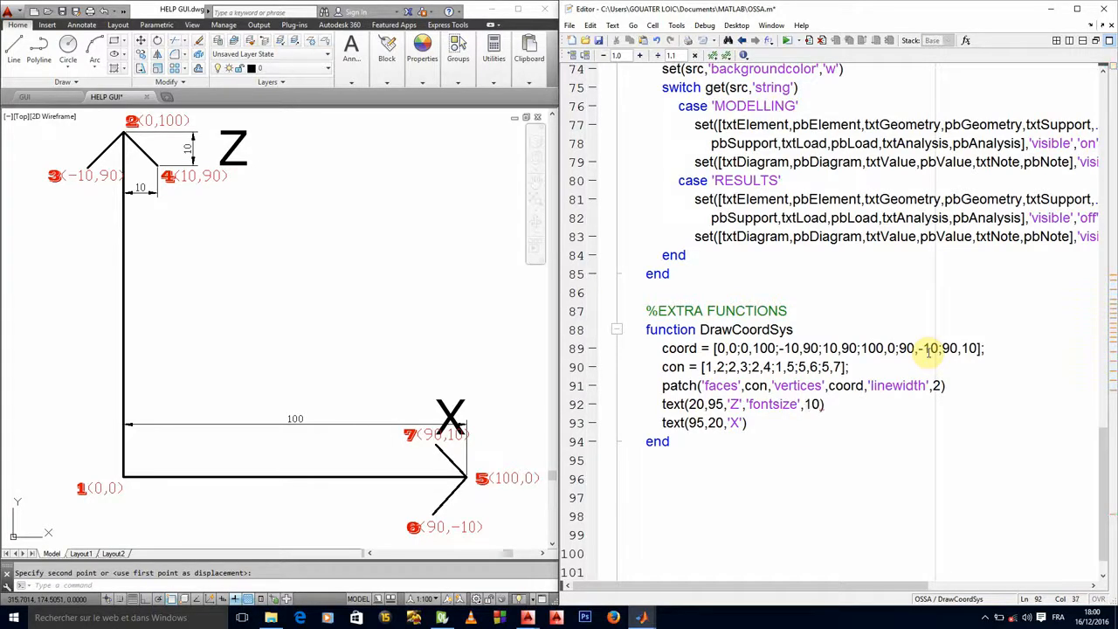
pyautogui.write(',')
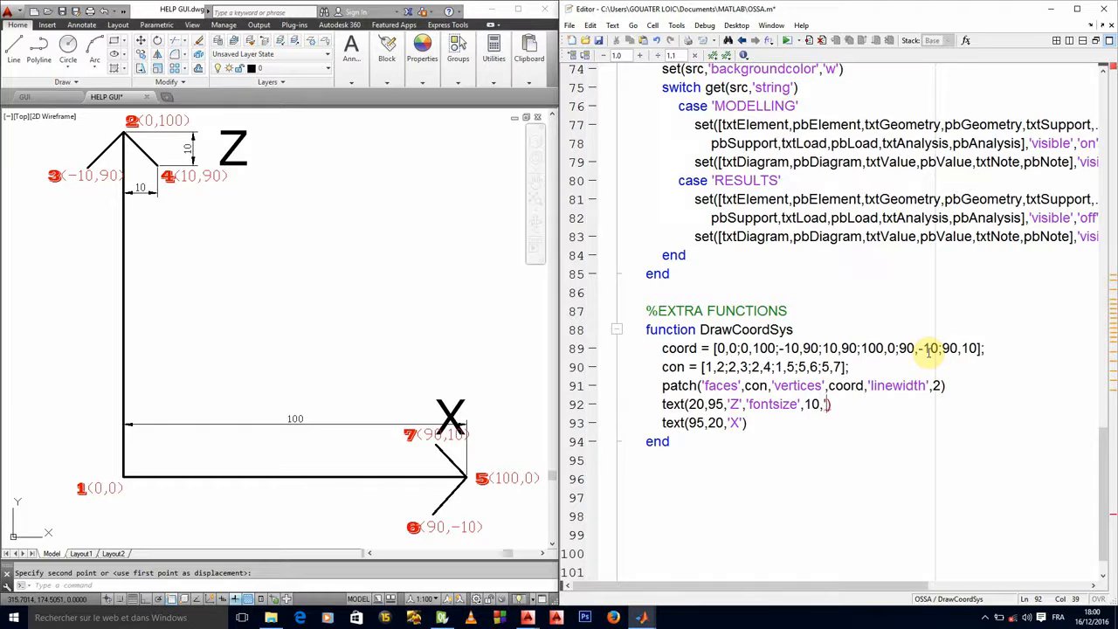
pyautogui.write('fontwei')
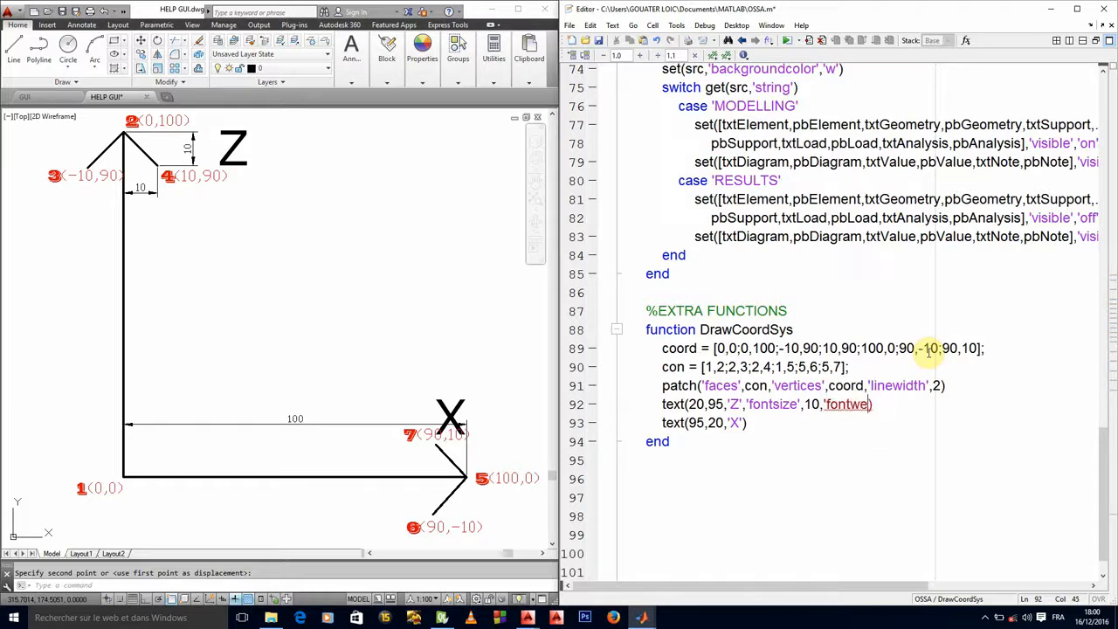
pyautogui.write('ght)')
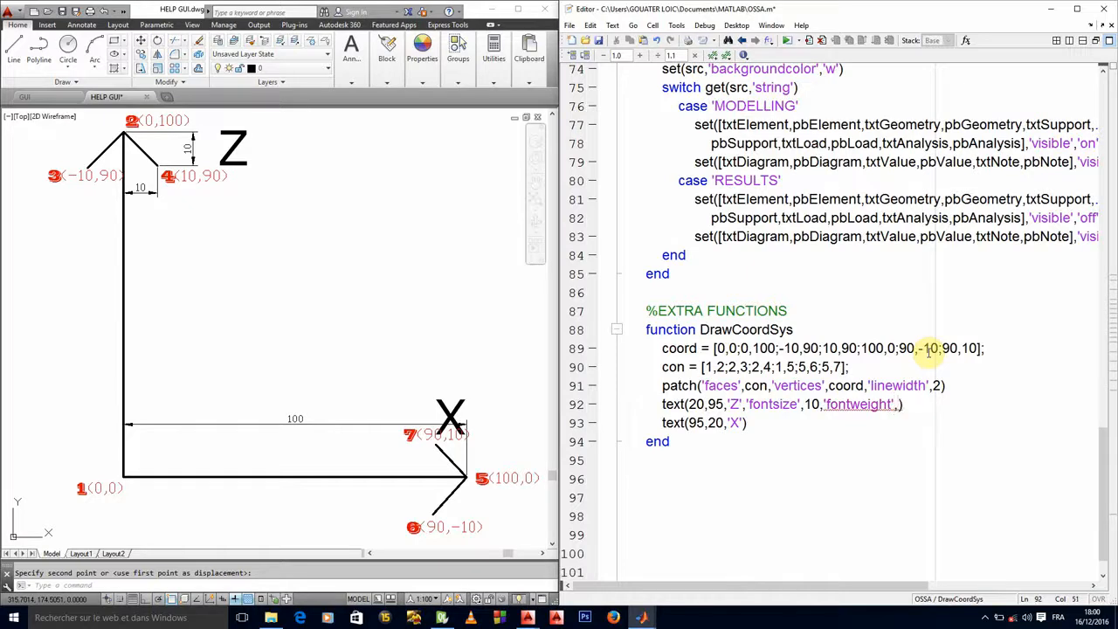
pyautogui.write('bol')
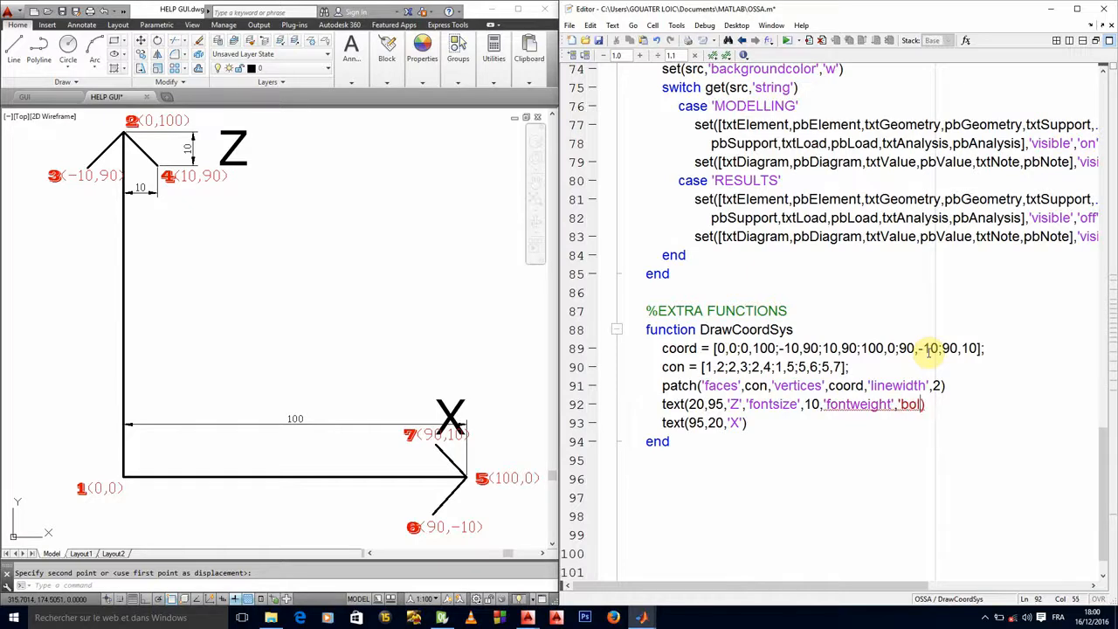
pyautogui.write('d')
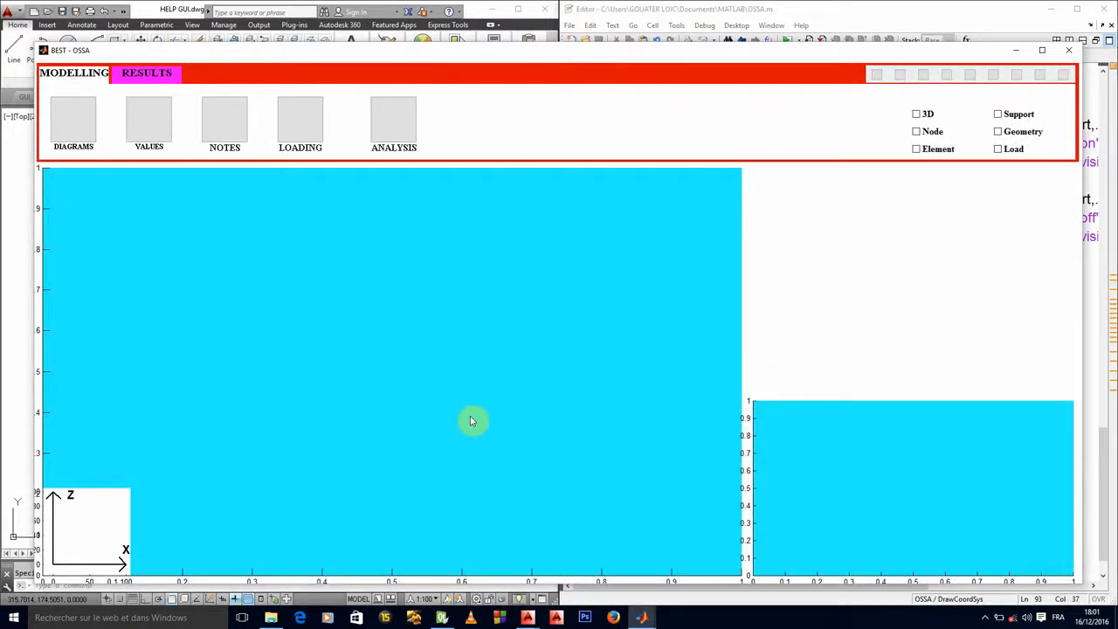
pyautogui.moveTo(466, 416)
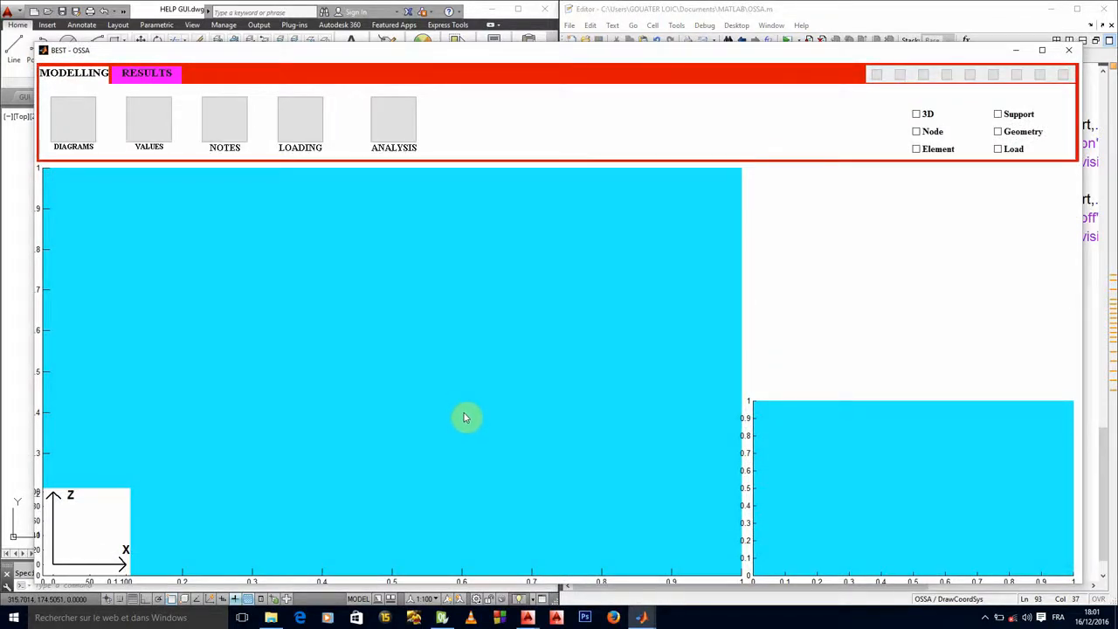
pyautogui.moveTo(387, 315)
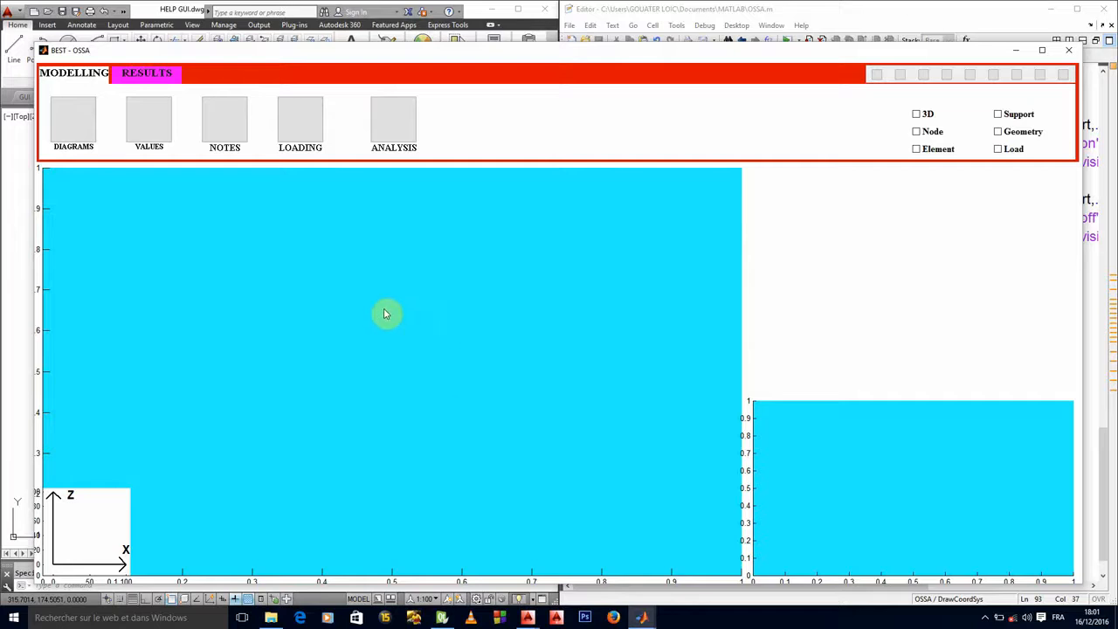
pyautogui.moveTo(386, 326)
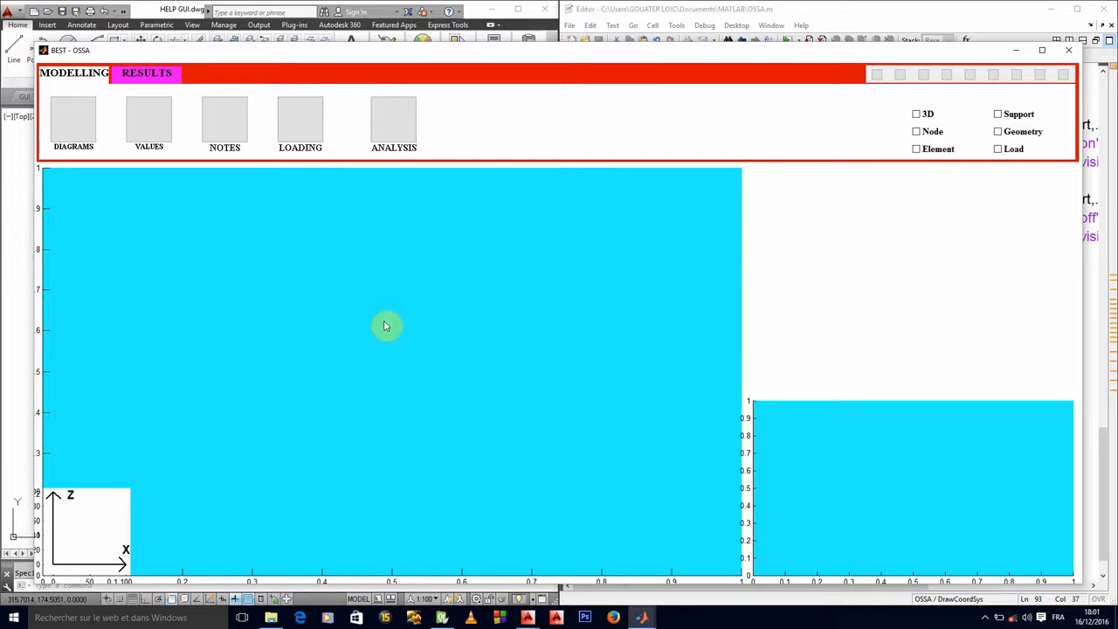
pyautogui.moveTo(236, 324)
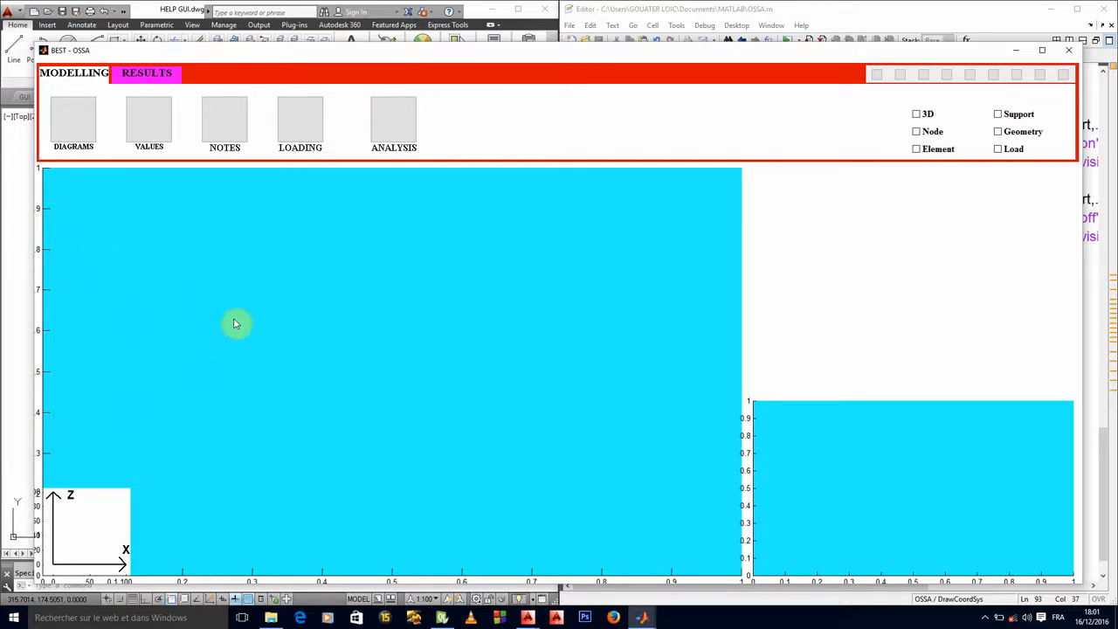
pyautogui.moveTo(552, 228)
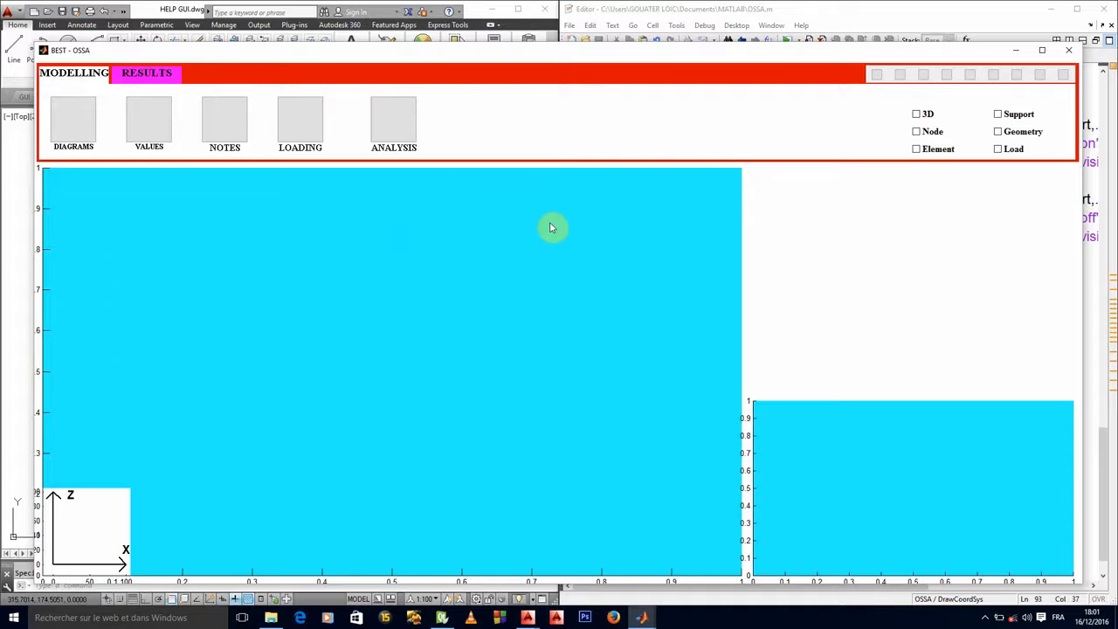
pyautogui.moveTo(53, 498)
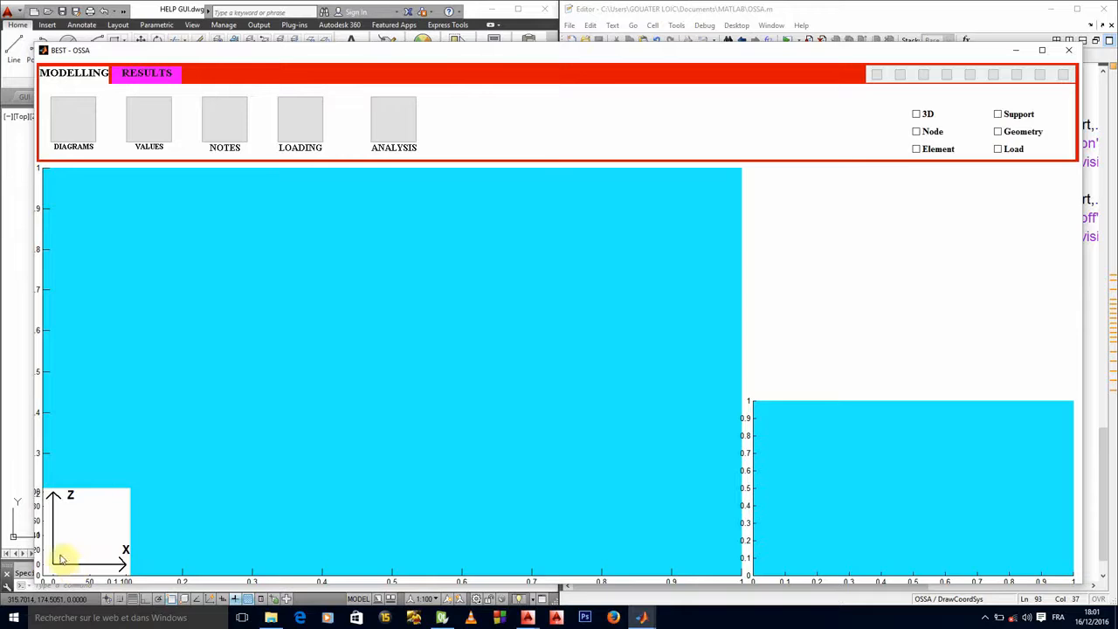
pyautogui.moveTo(452, 362)
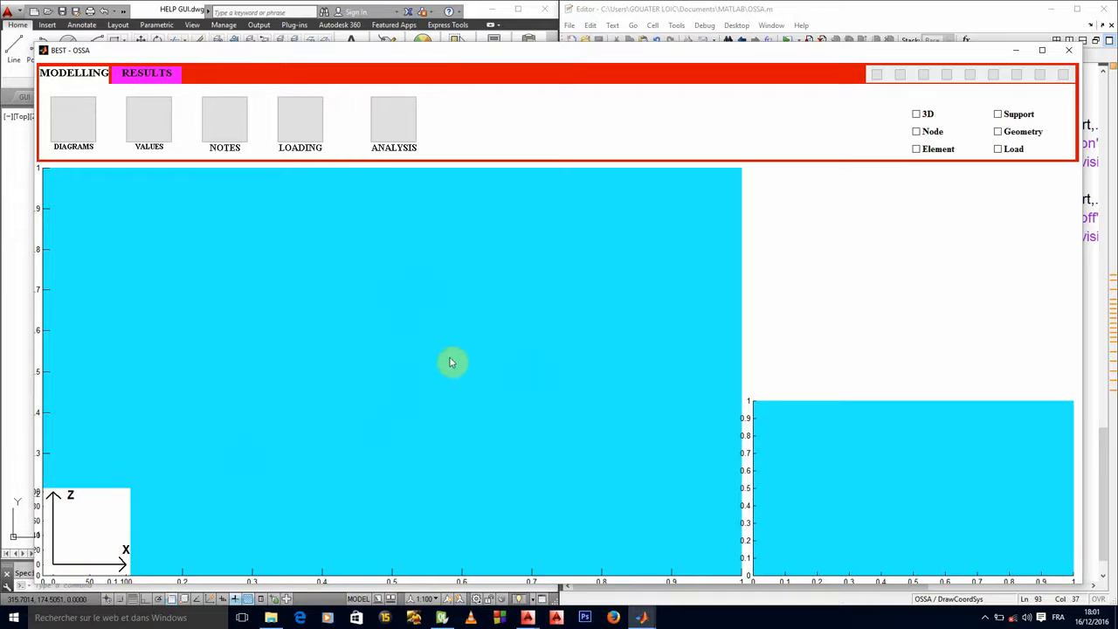
pyautogui.moveTo(197, 330)
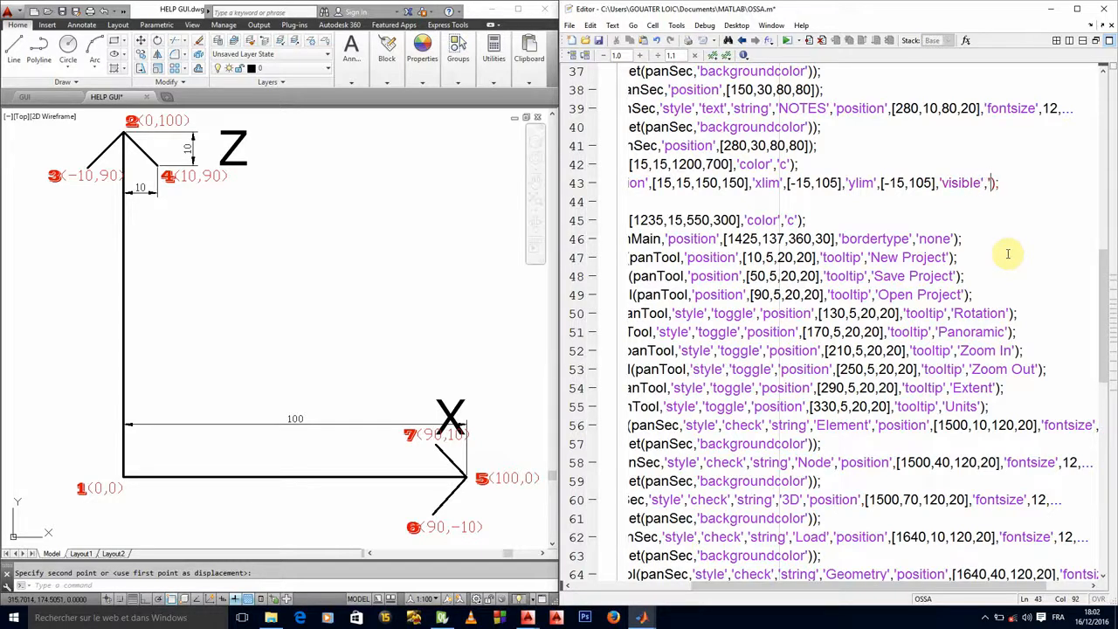
# Step: Set 'visible' to 'off' on the axCoSys axes and rerun OSSA
pyautogui.write('off')
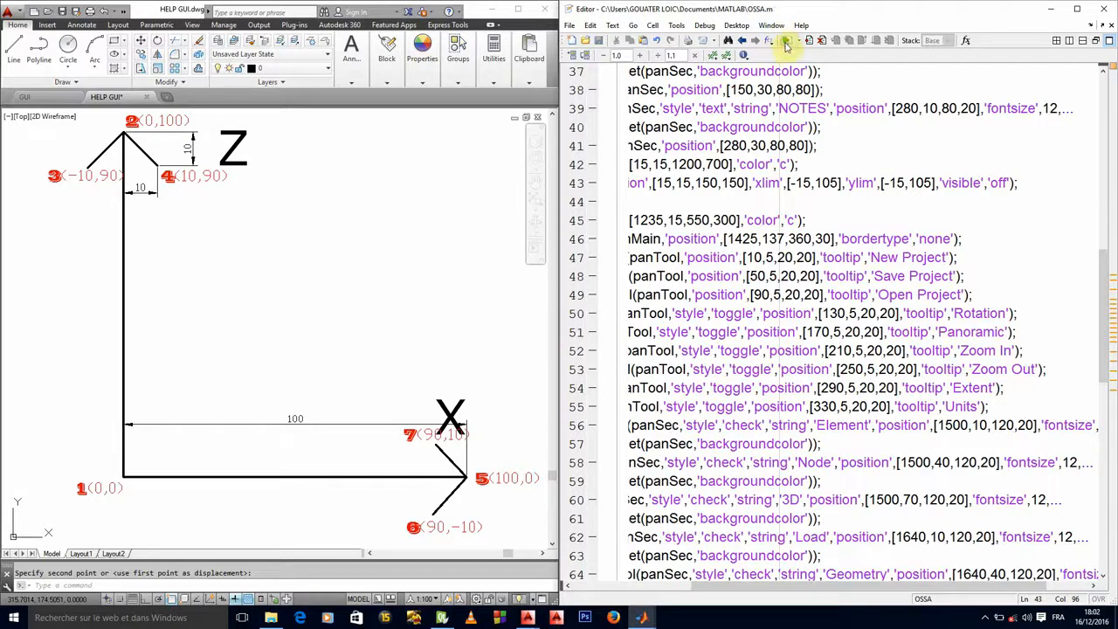
pyautogui.click(785, 40)
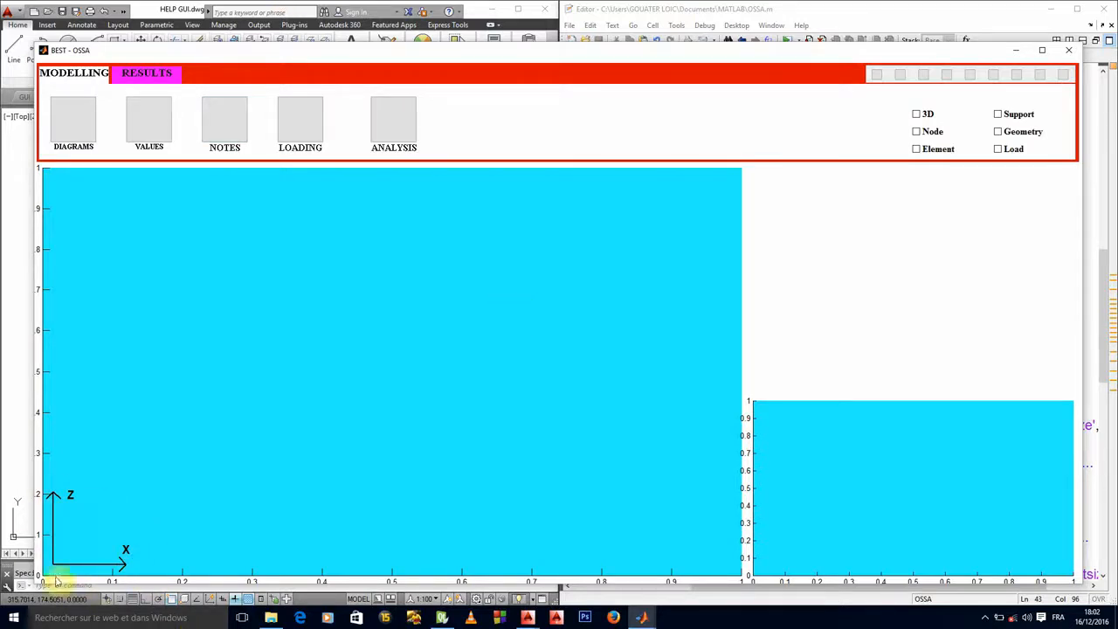
pyautogui.moveTo(502, 308)
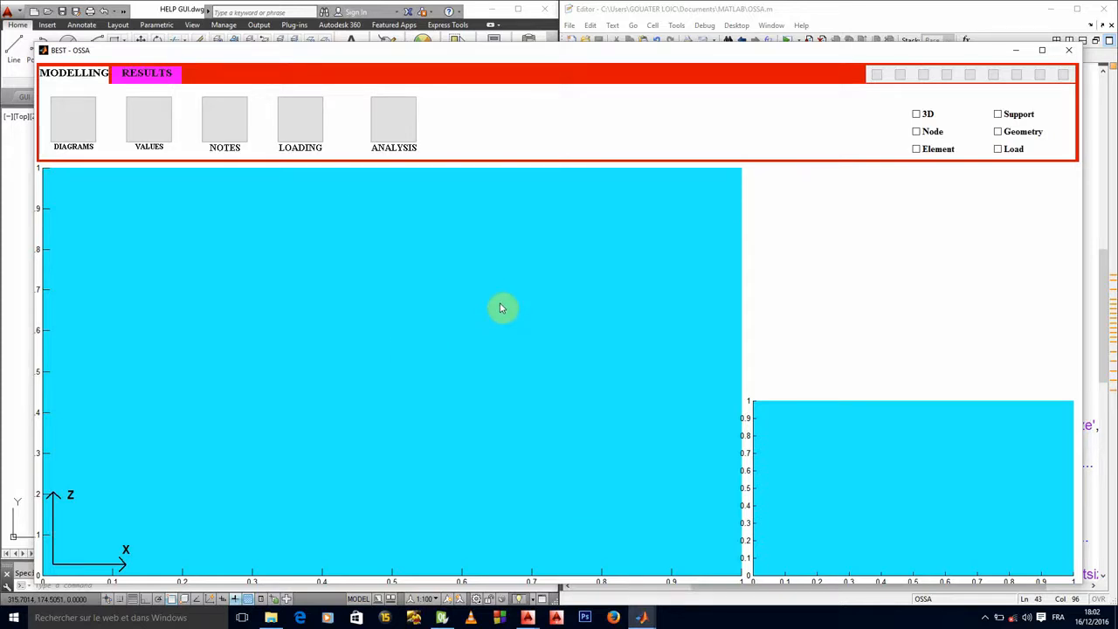
pyautogui.moveTo(497, 302)
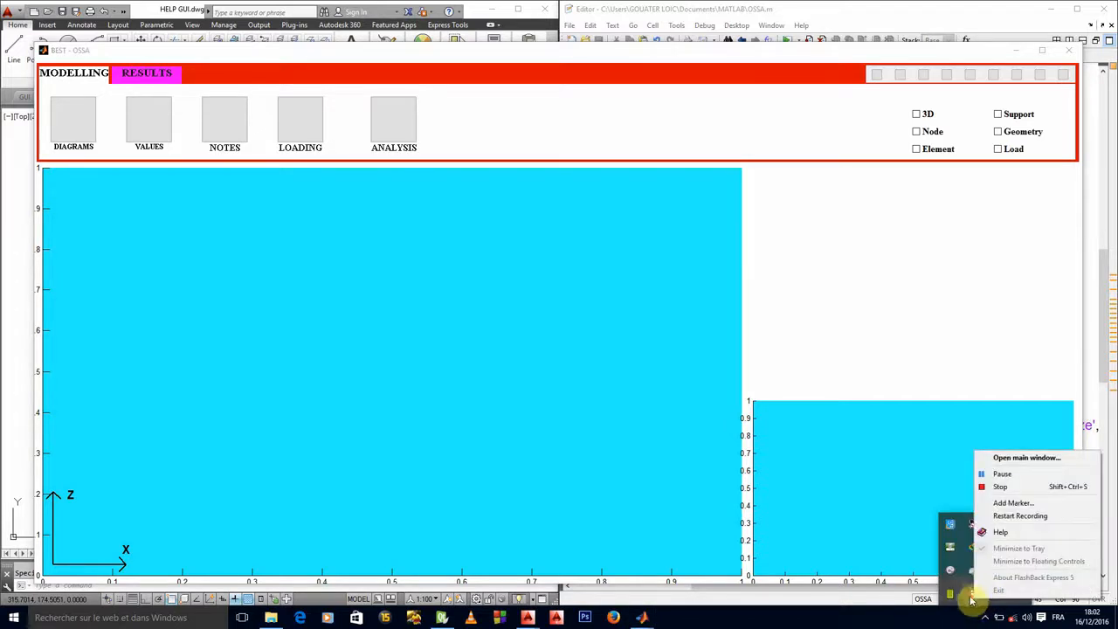
pyautogui.click(1028, 457)
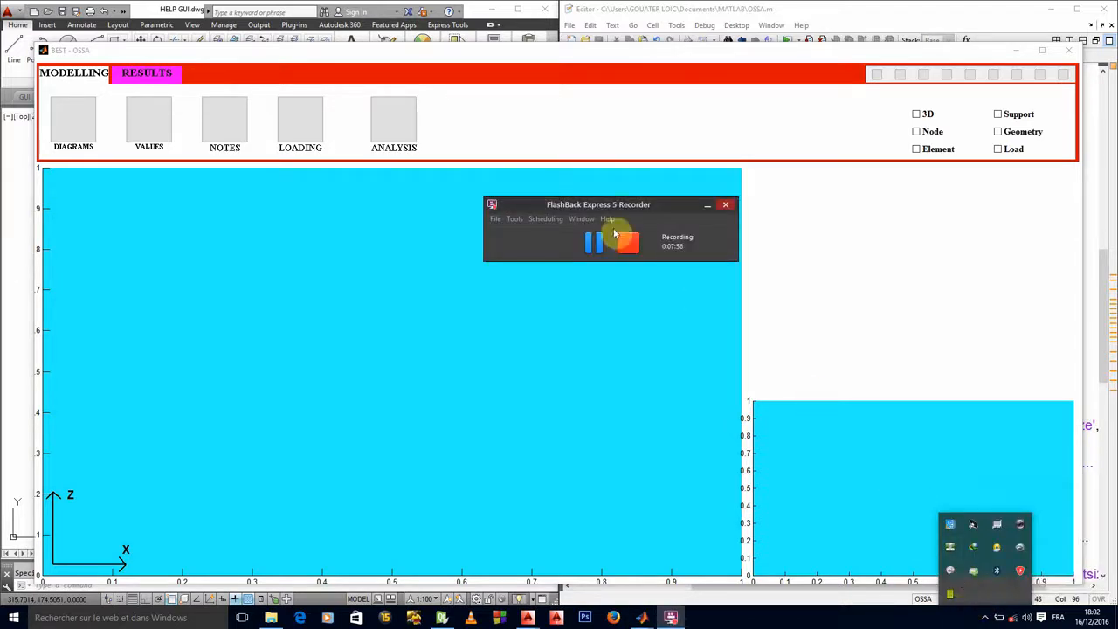
pyautogui.moveTo(598, 205); pyautogui.dragTo(613, 282)
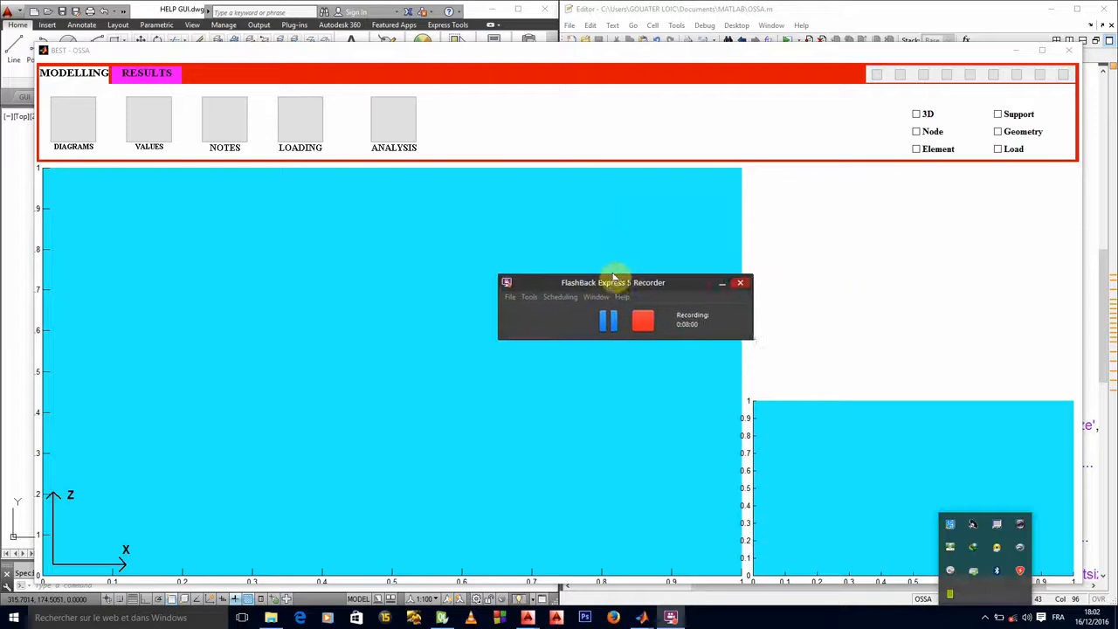
pyautogui.moveTo(613, 283); pyautogui.dragTo(654, 254)
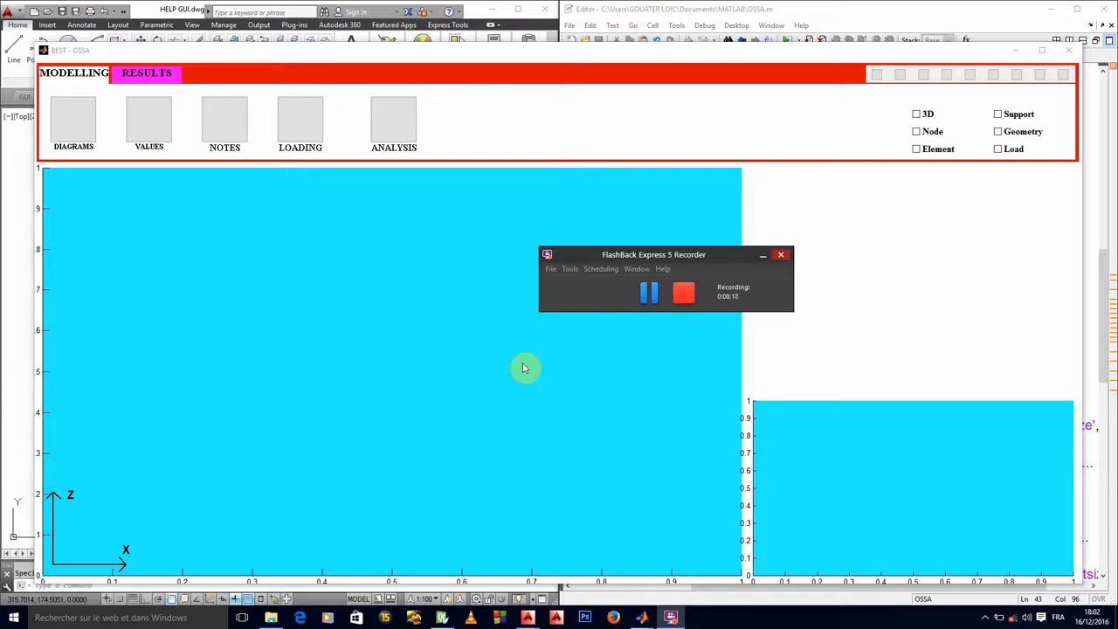
pyautogui.moveTo(532, 240)
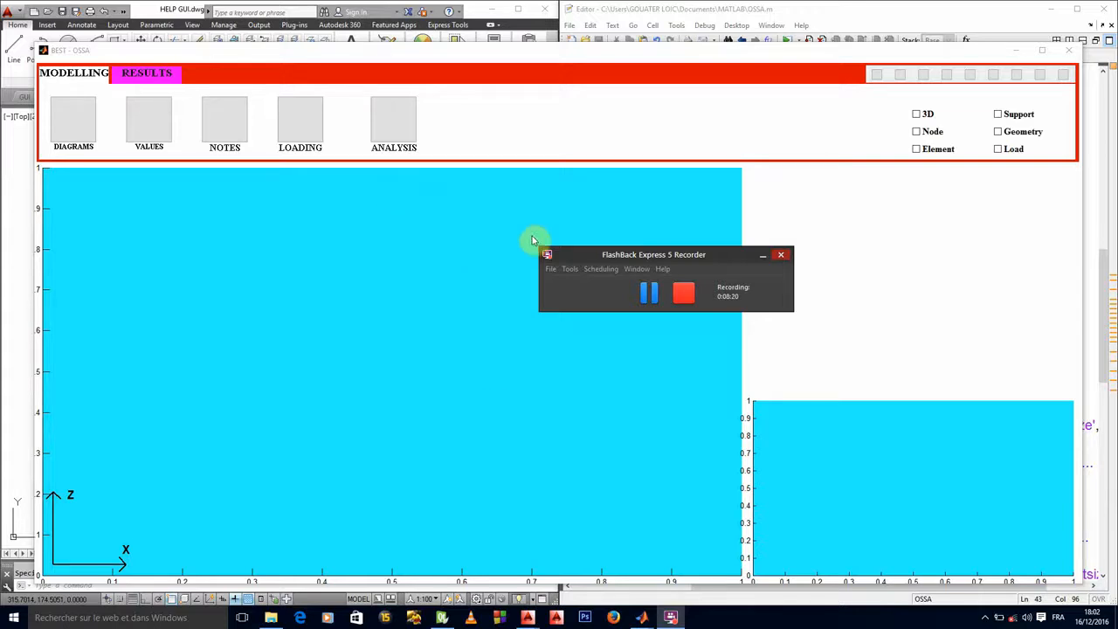
pyautogui.moveTo(653, 254); pyautogui.dragTo(366, 311)
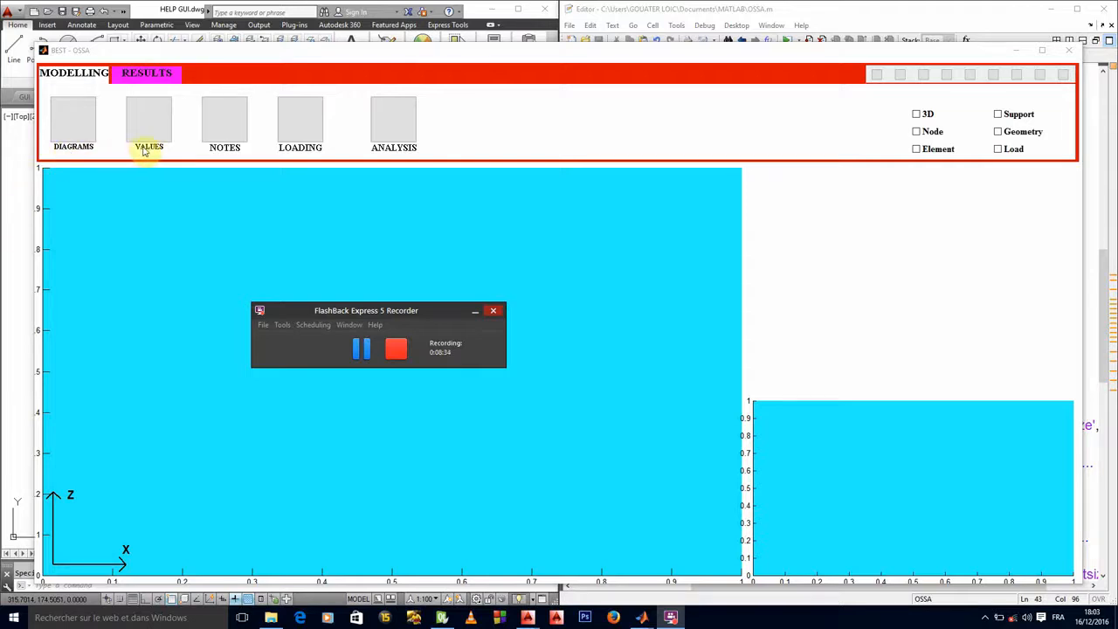
pyautogui.moveTo(165, 144)
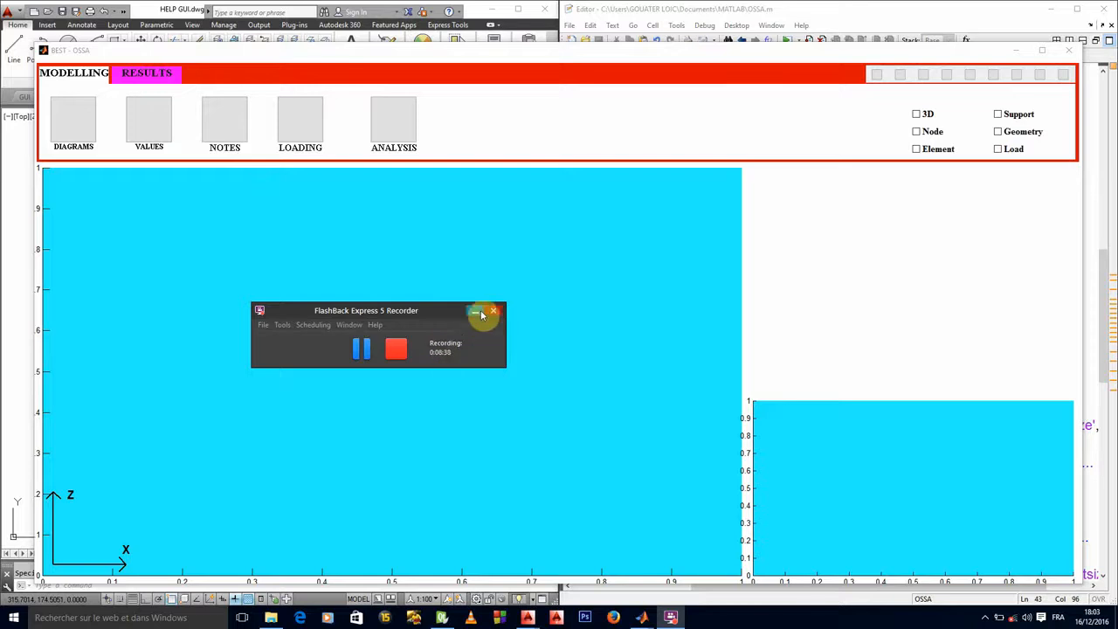
pyautogui.click(482, 312)
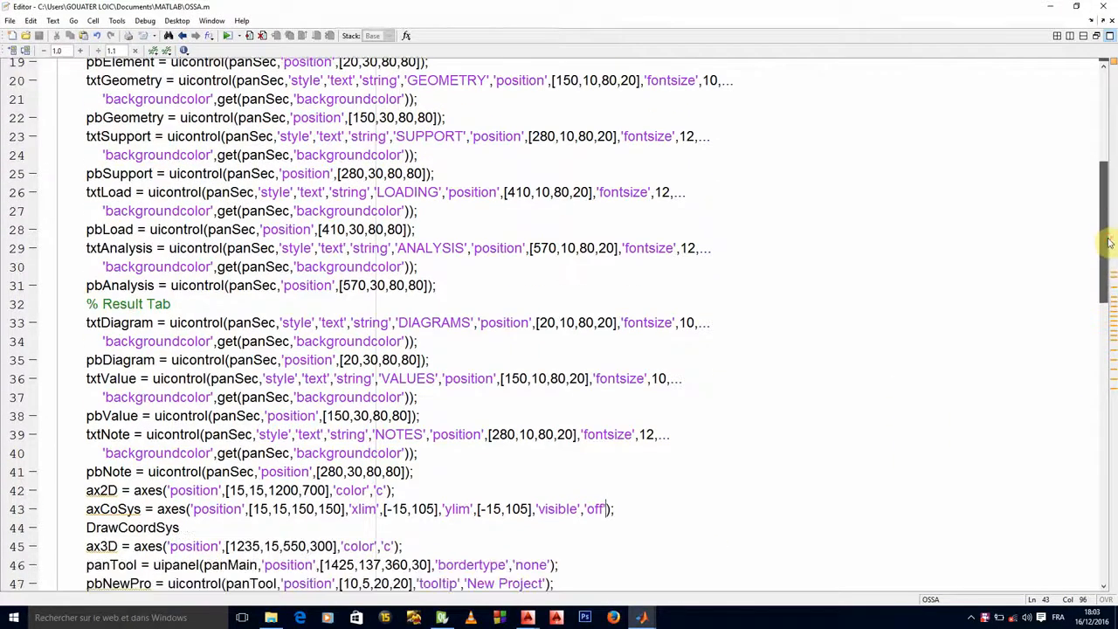
# Step: Append 'visible','off' to both the txtDiagram label and pbDiagram button uicontrols
pyautogui.scroll(-3)
pyautogui.write(',')
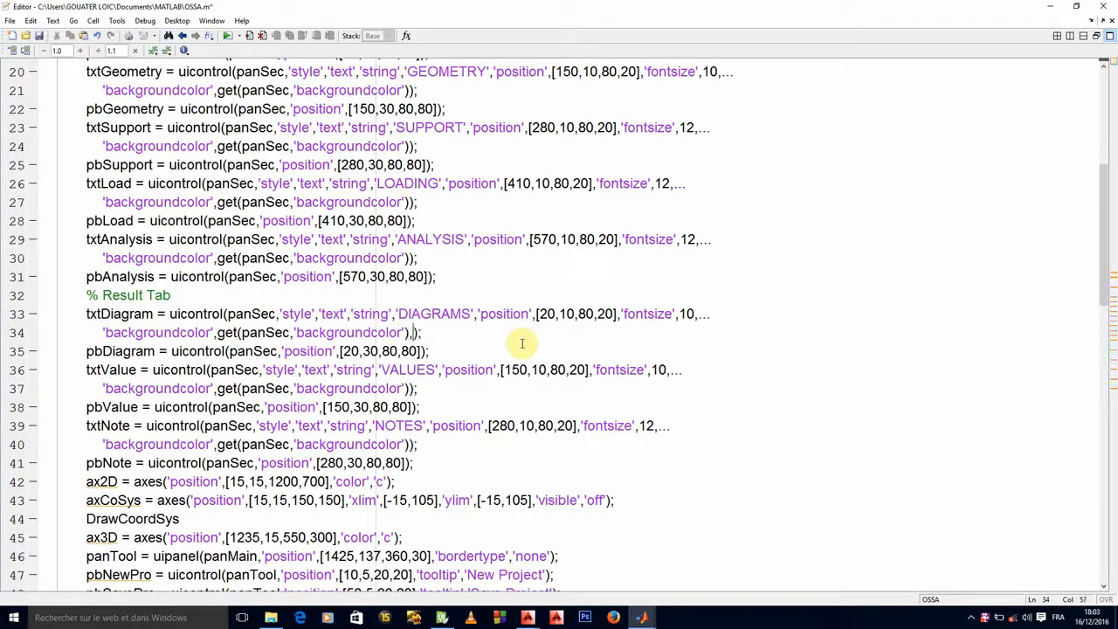
pyautogui.write('bv')
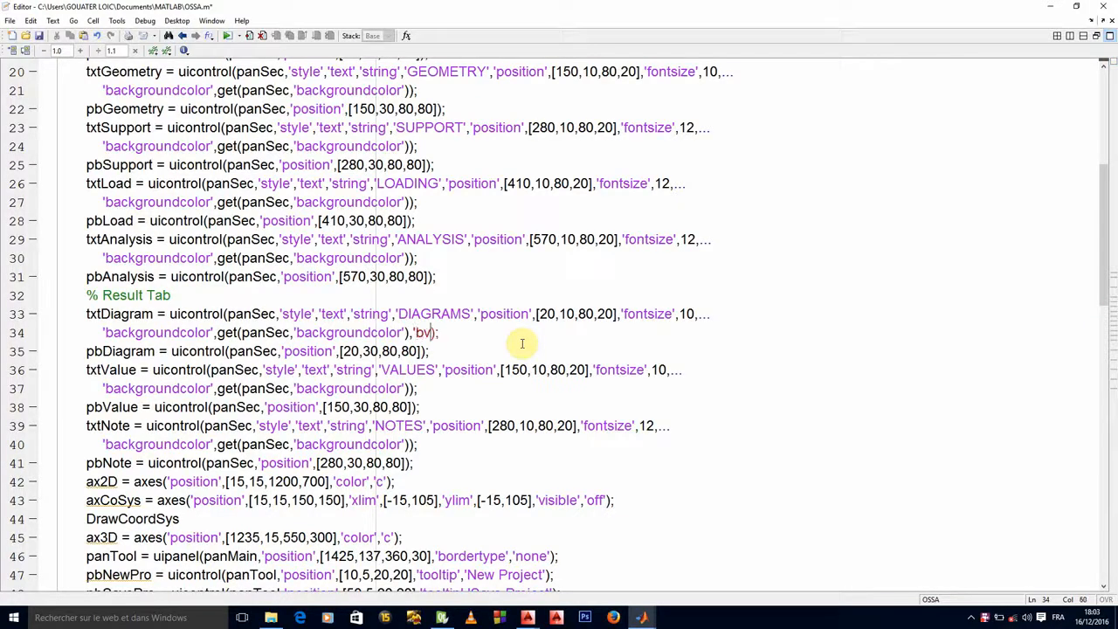
pyautogui.press('Backspace')
pyautogui.write("visible','o")
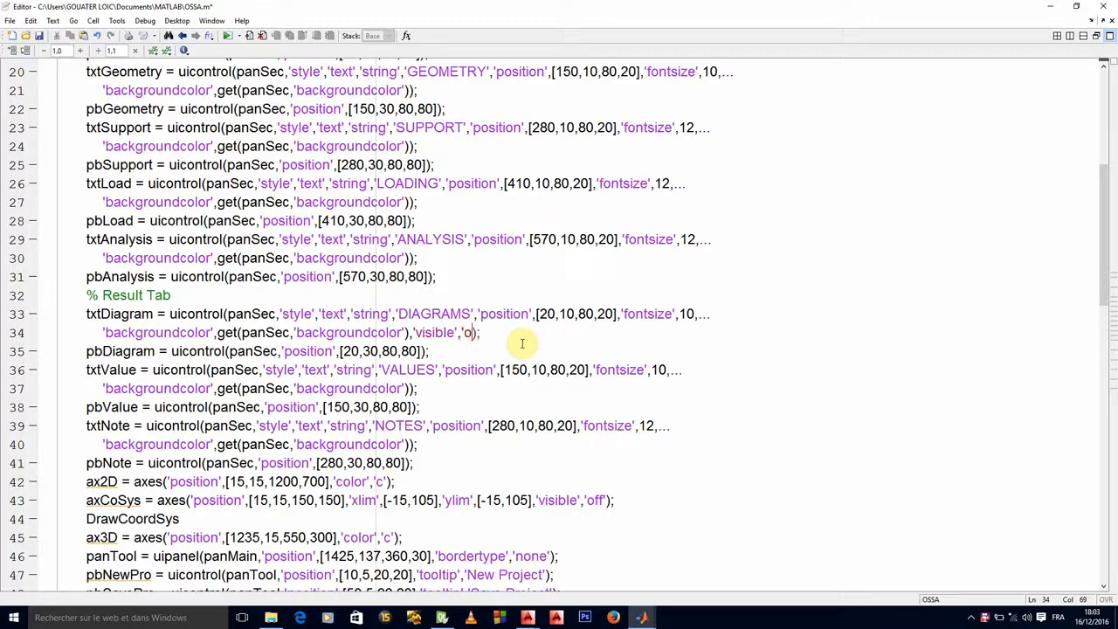
pyautogui.write("ff'")
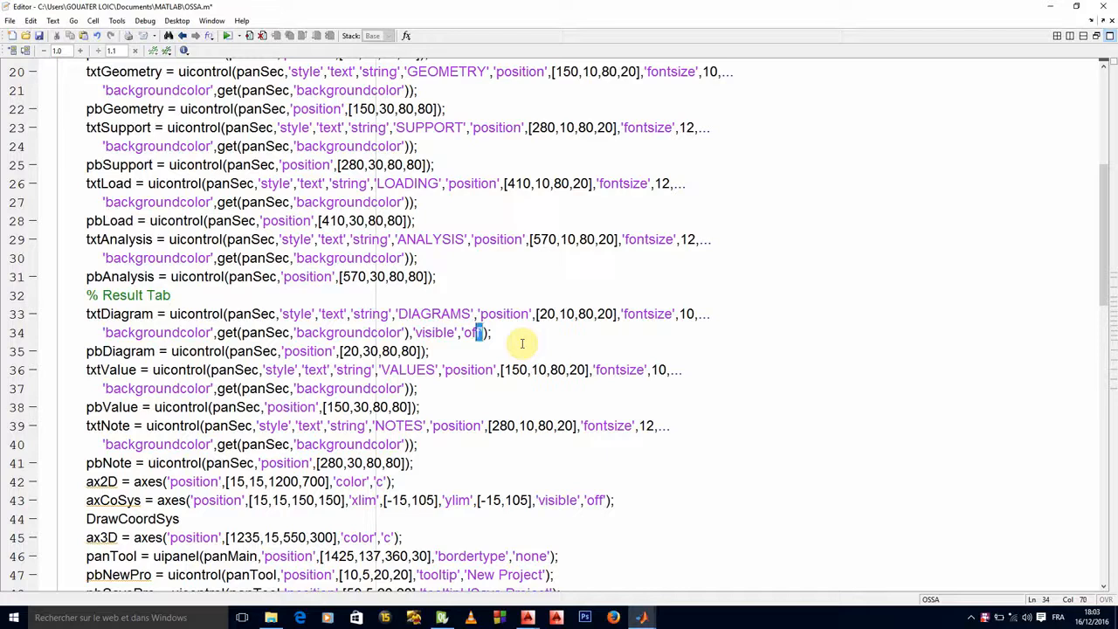
pyautogui.doubleClick(435, 333)
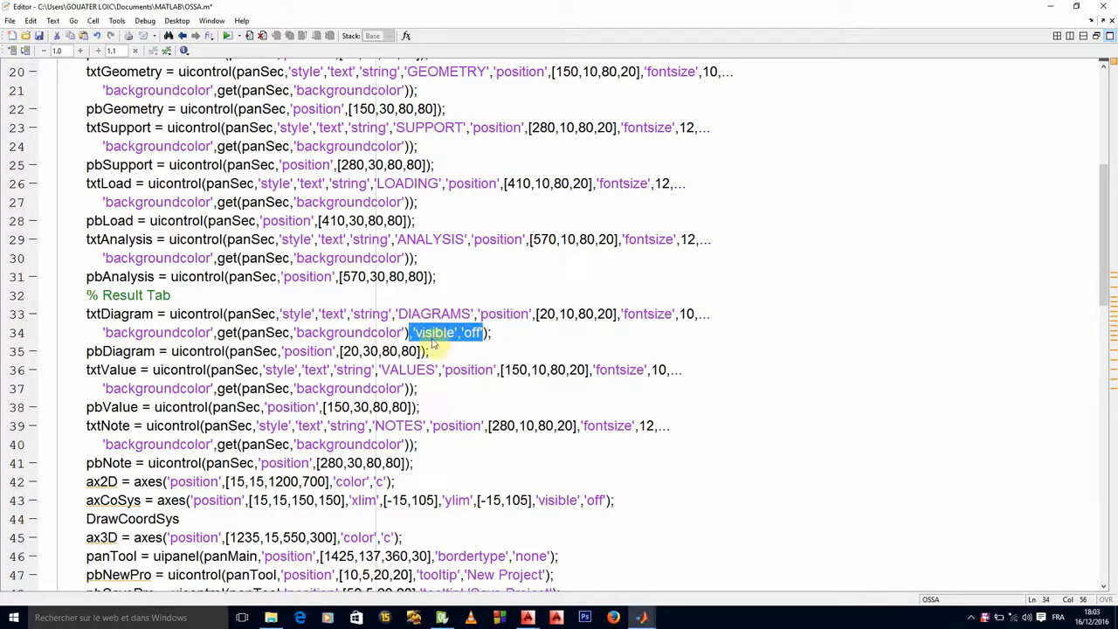
pyautogui.click(437, 360)
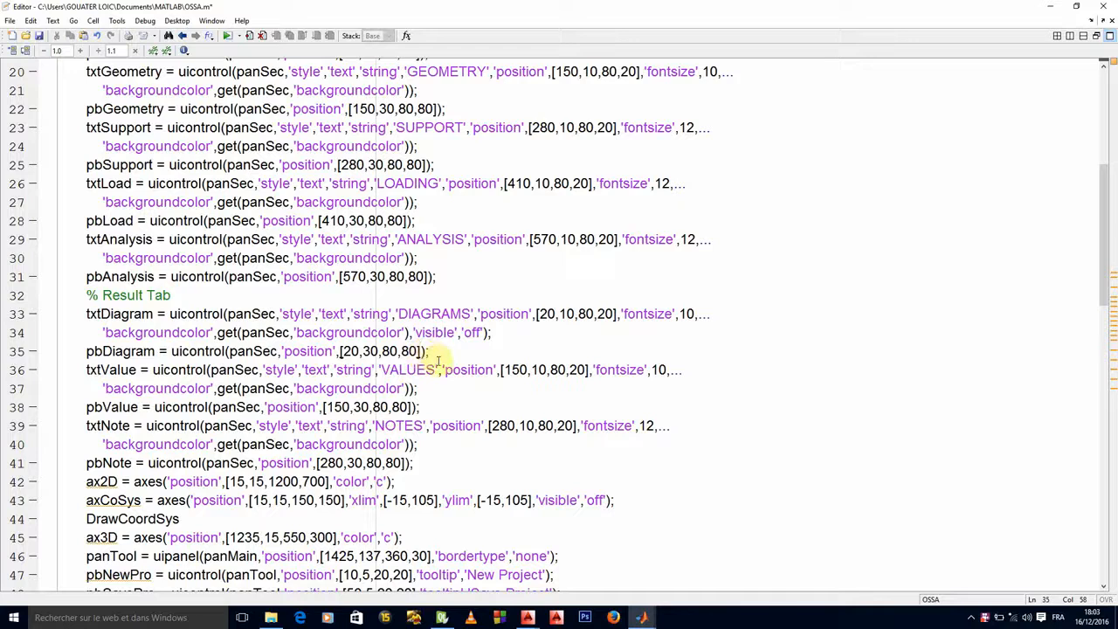
pyautogui.write(",'visible','off'")
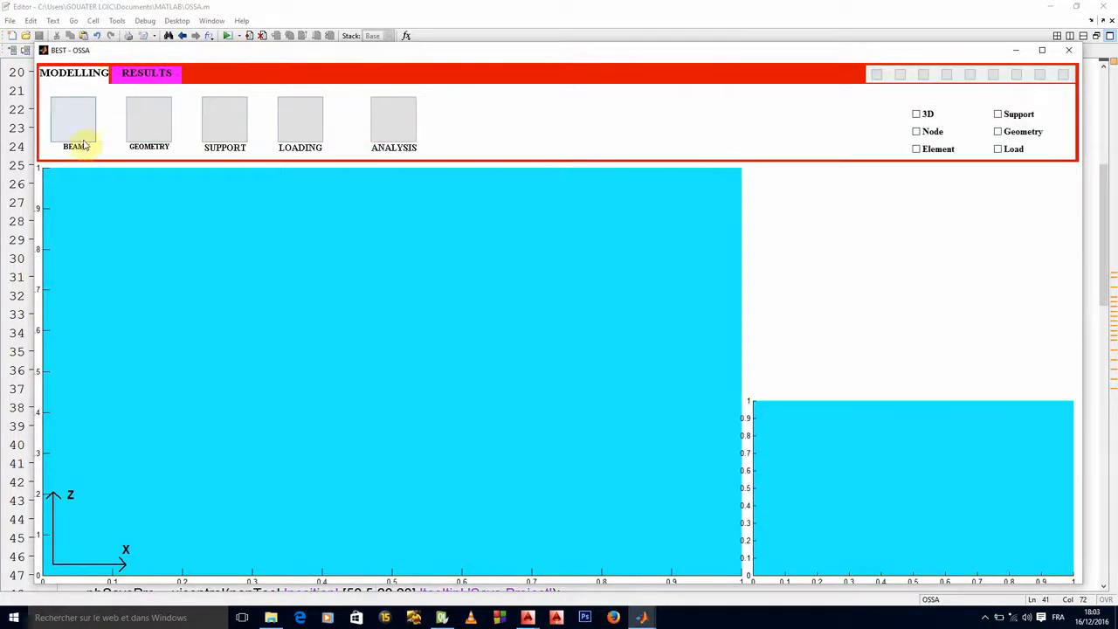
# Step: Check the five Modelling buttons in the relaunched OSSA, then view the Results tab
pyautogui.click(147, 73)
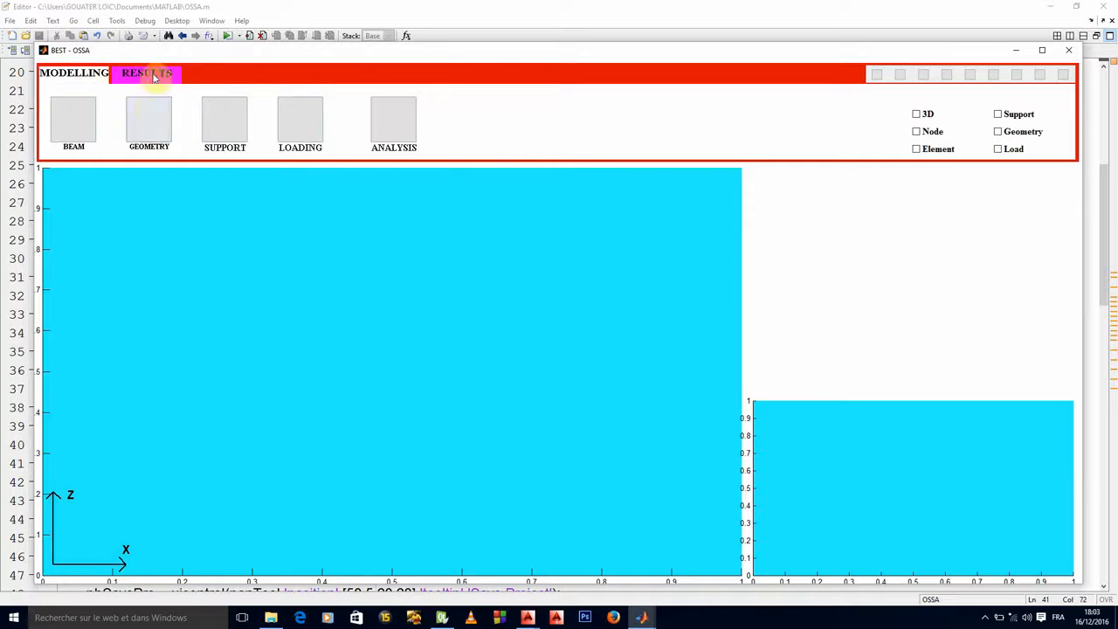
pyautogui.click(147, 73)
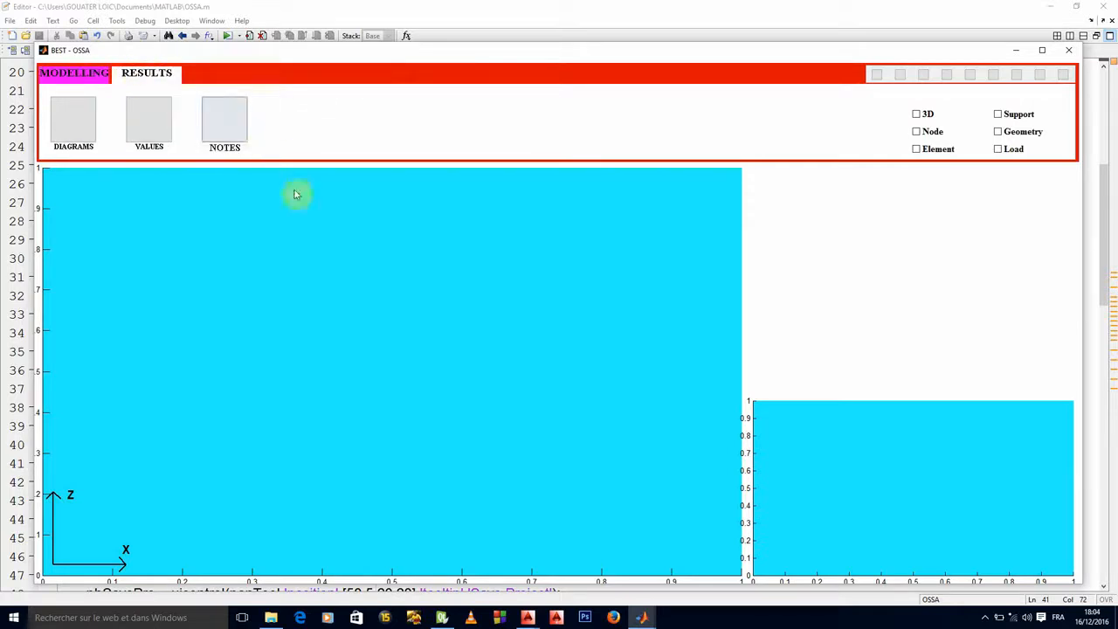
pyautogui.moveTo(428, 285)
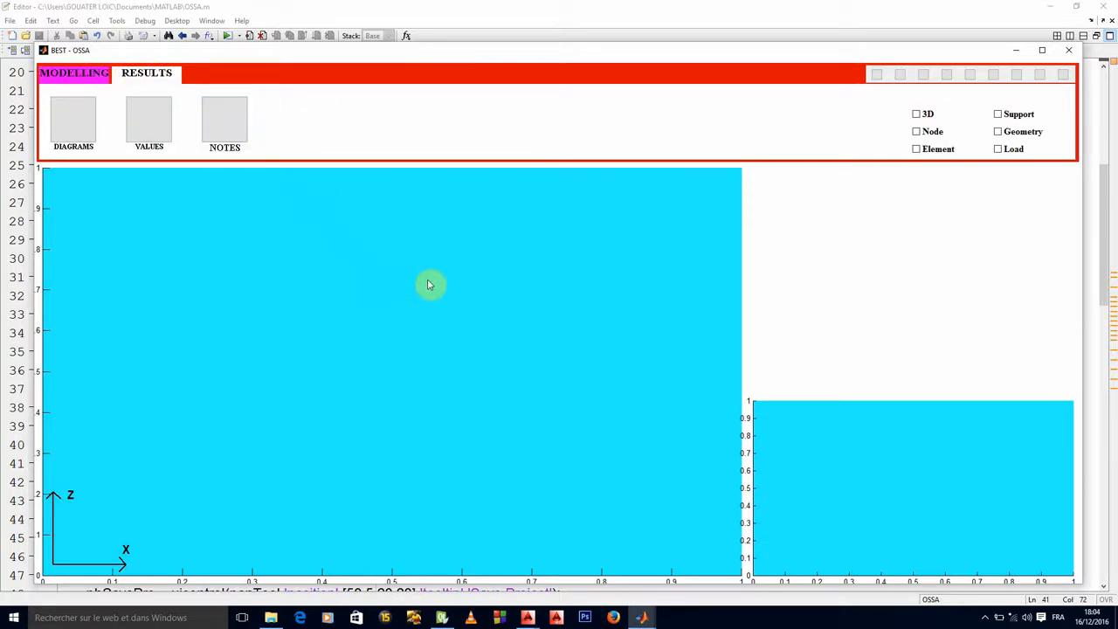
pyautogui.moveTo(972, 607)
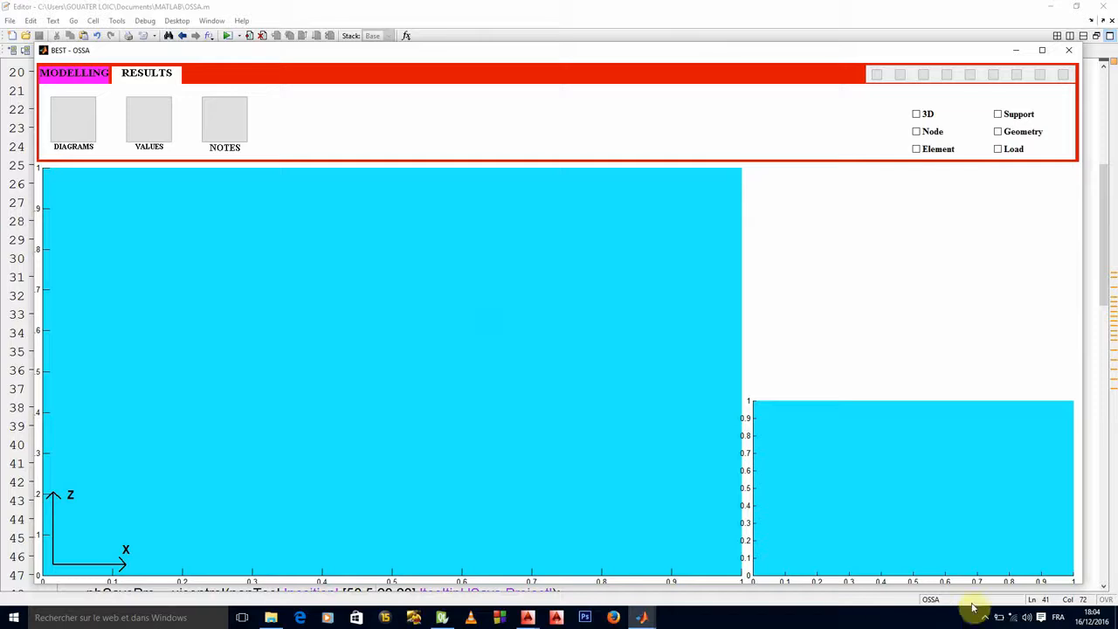
pyautogui.click(974, 602)
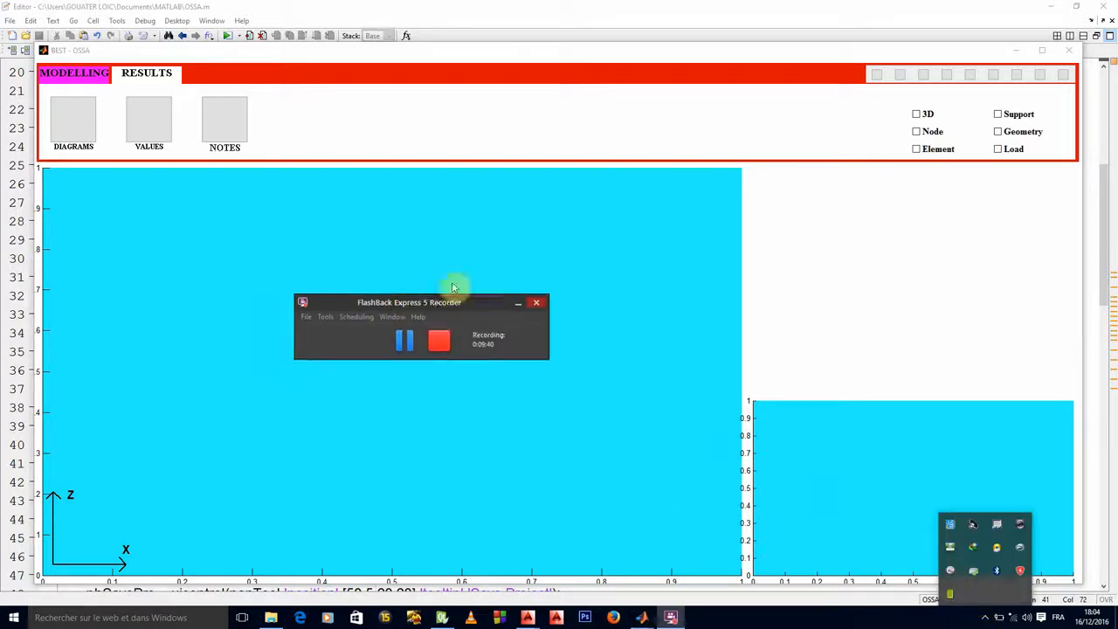
pyautogui.moveTo(408, 302); pyautogui.dragTo(531, 260)
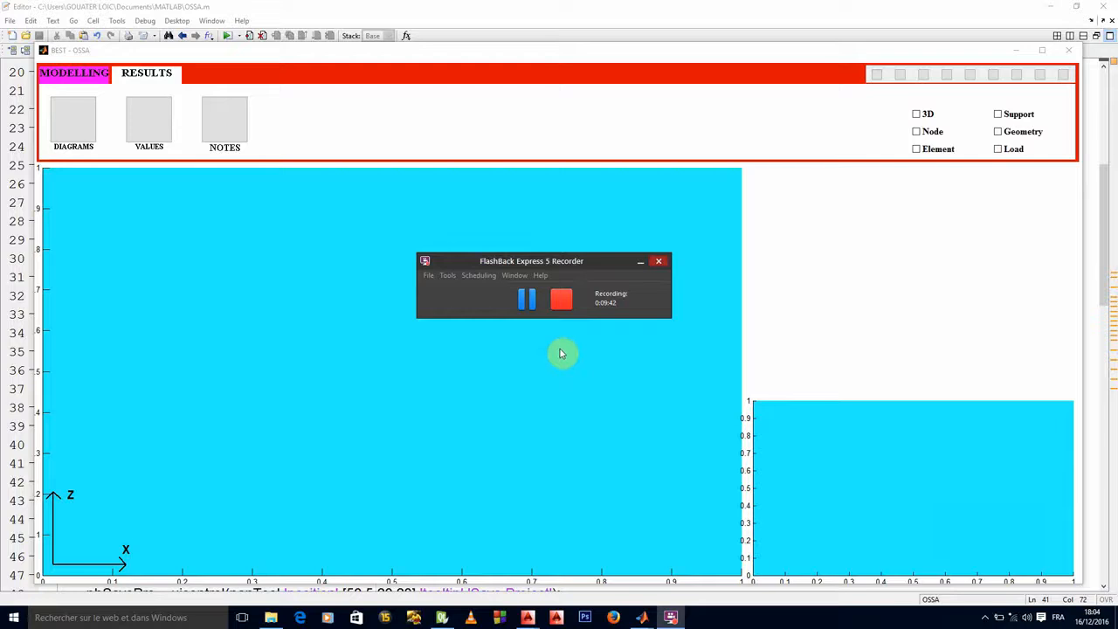